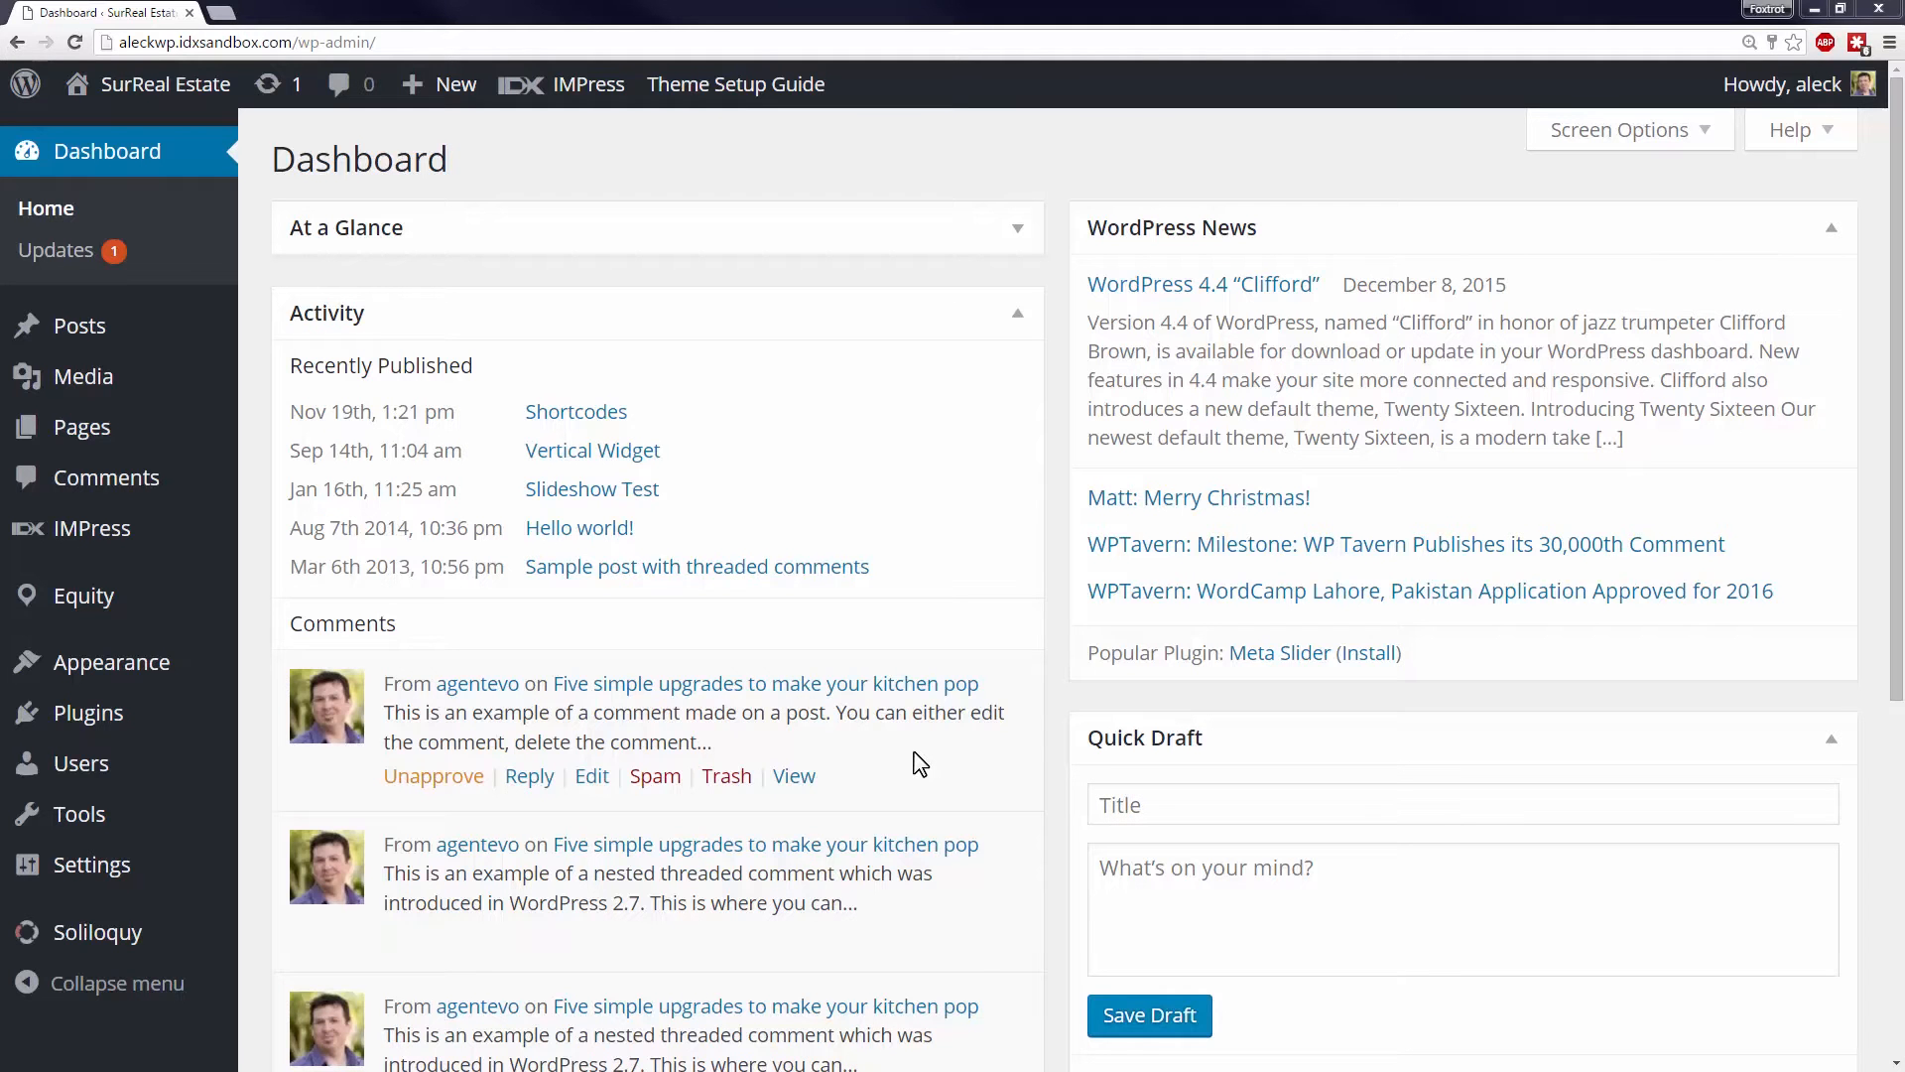
{"action": "mouse_move", "coordinate": [657, 705]}
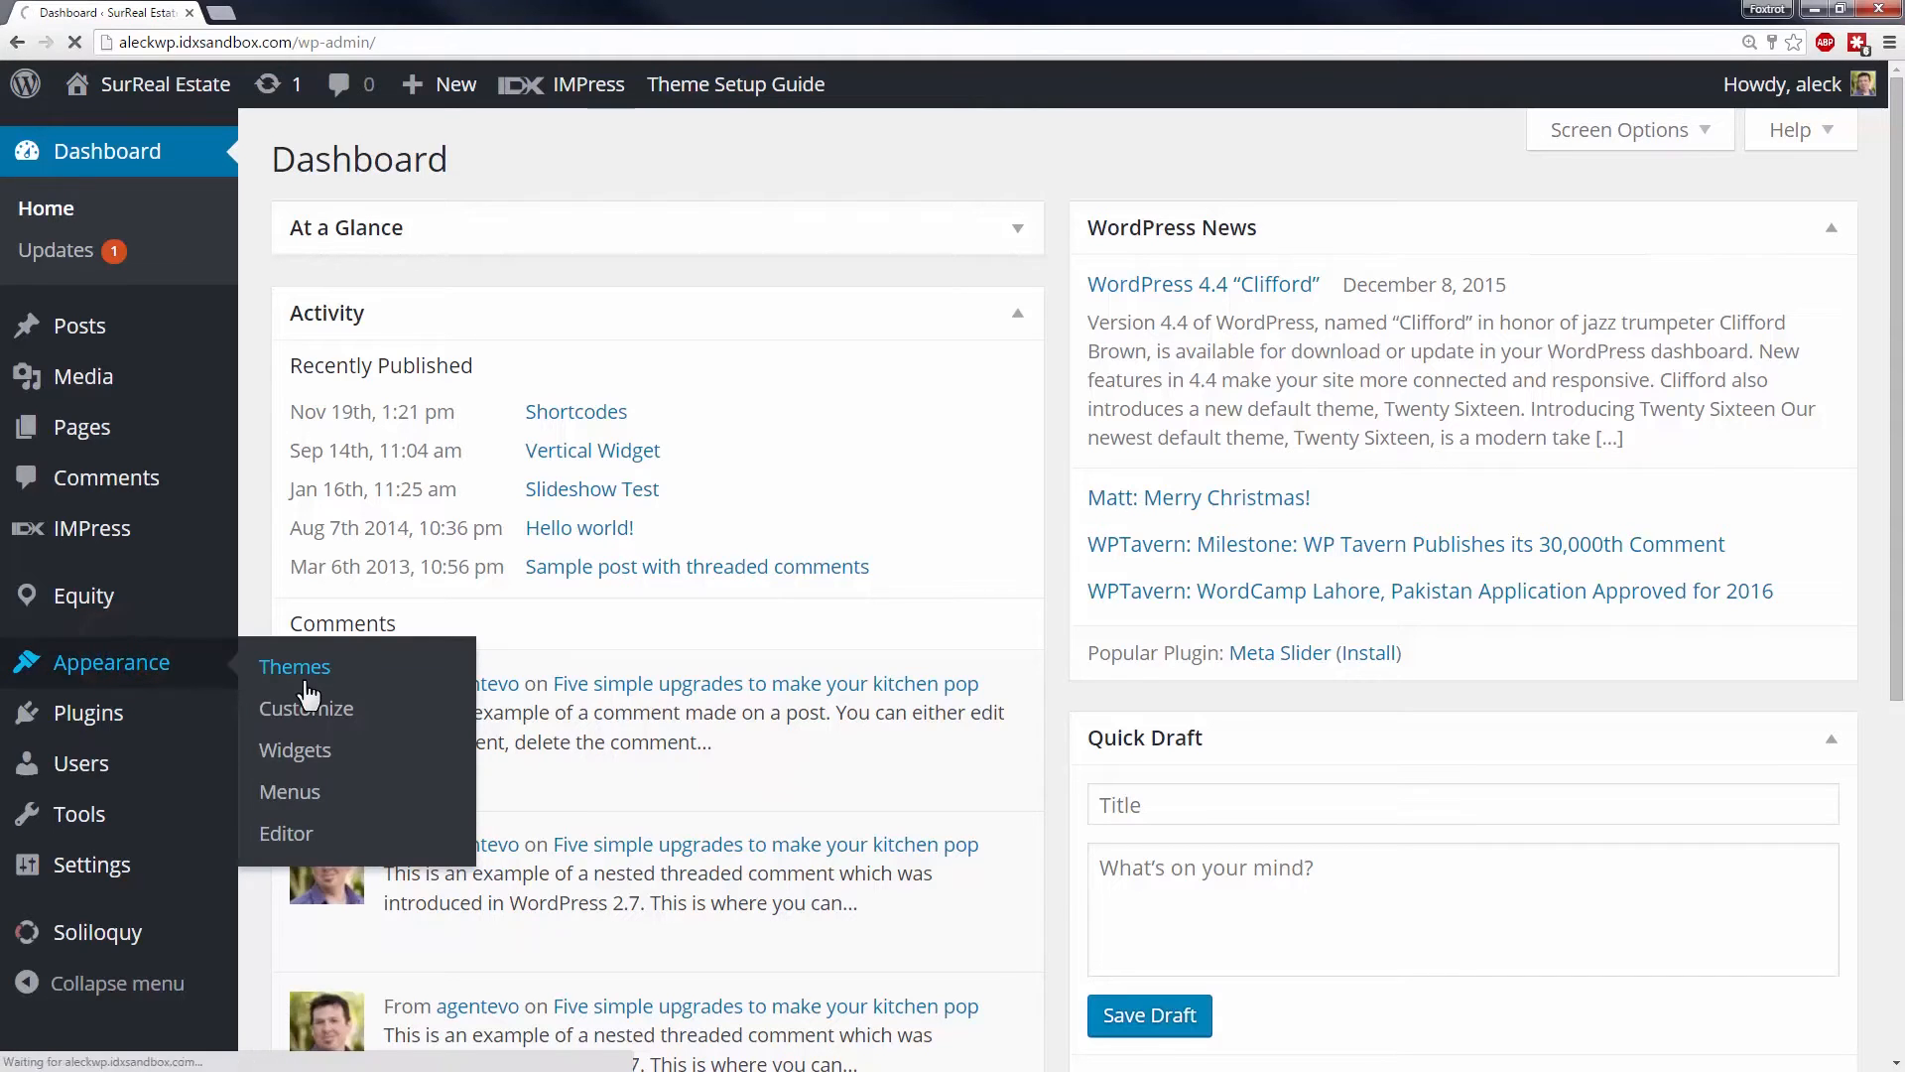
Go to Appearance > Menus to edit the main menu's structure
{"action": "left_click", "coordinate": [290, 792]}
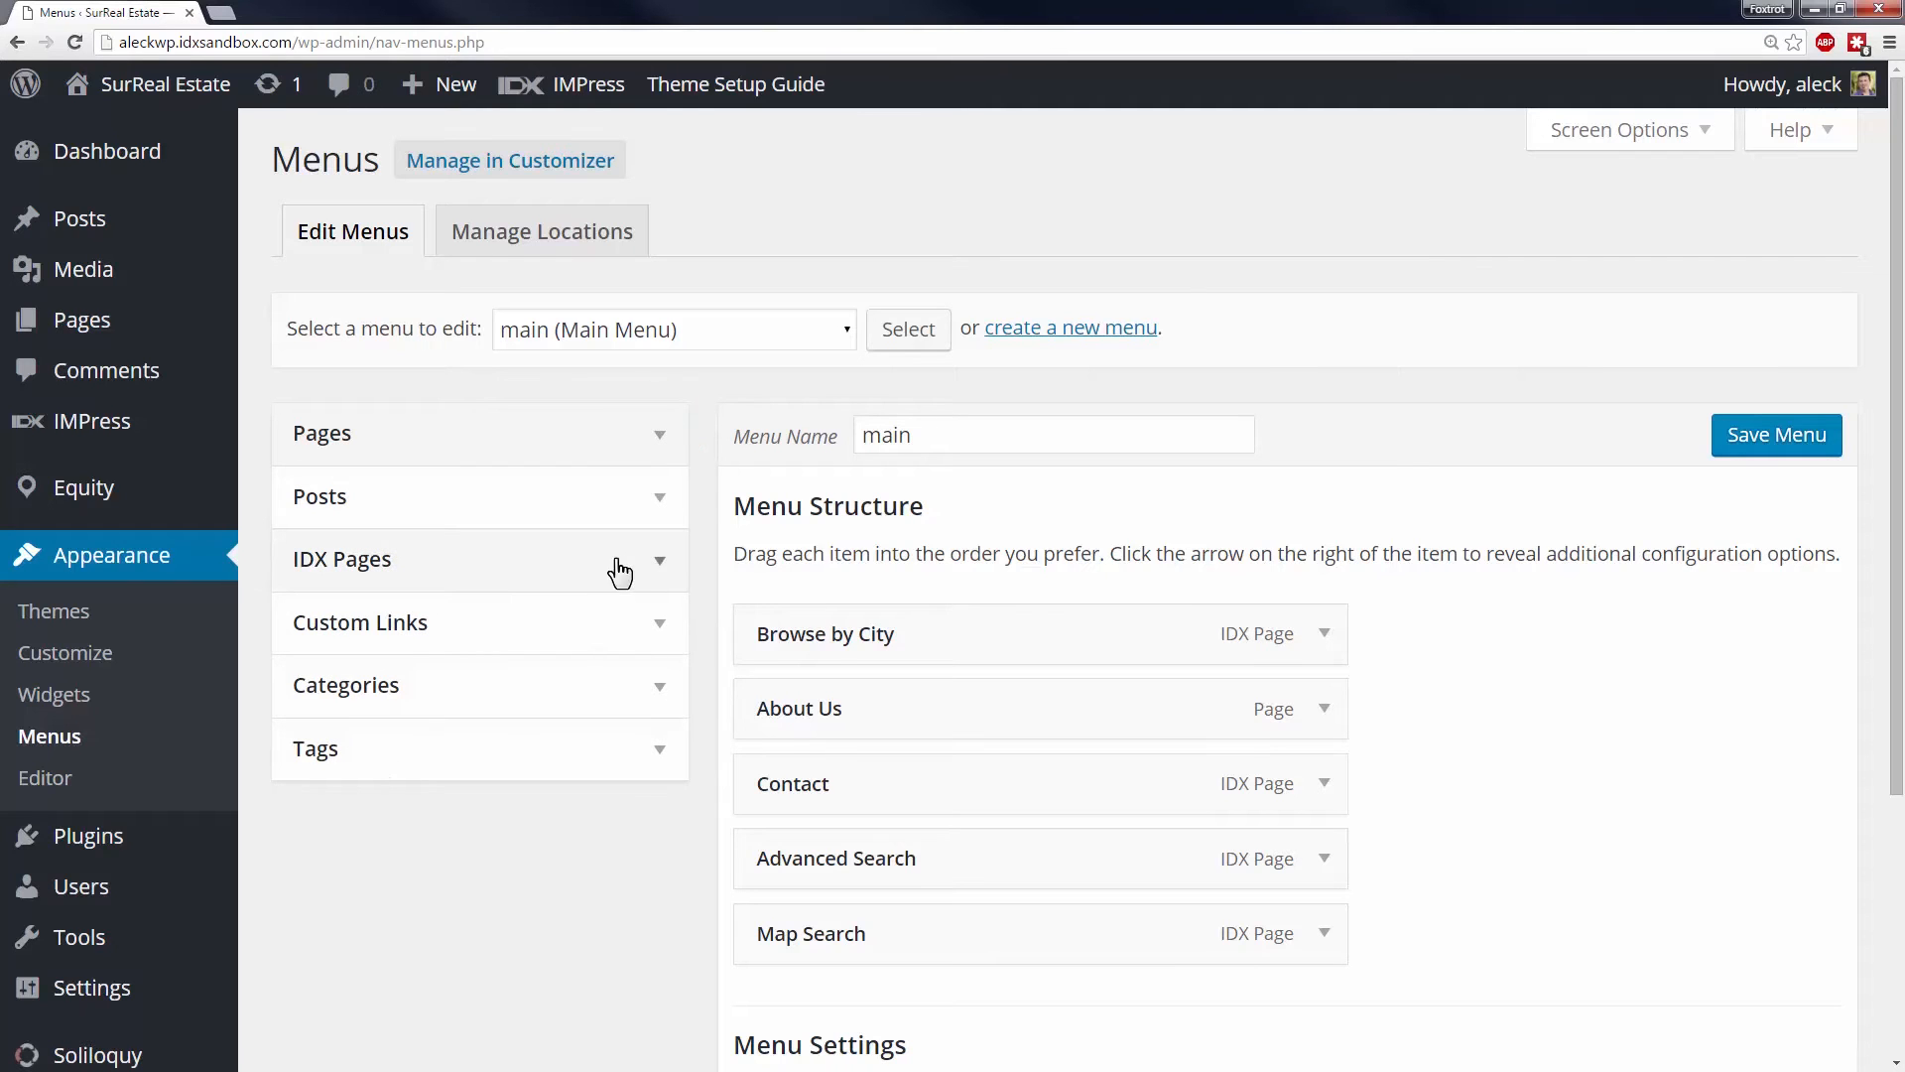
Add the Contact and Details IDX pages to the menu as sub-items under Contact and Advanced Search
{"action": "left_click", "coordinate": [343, 559]}
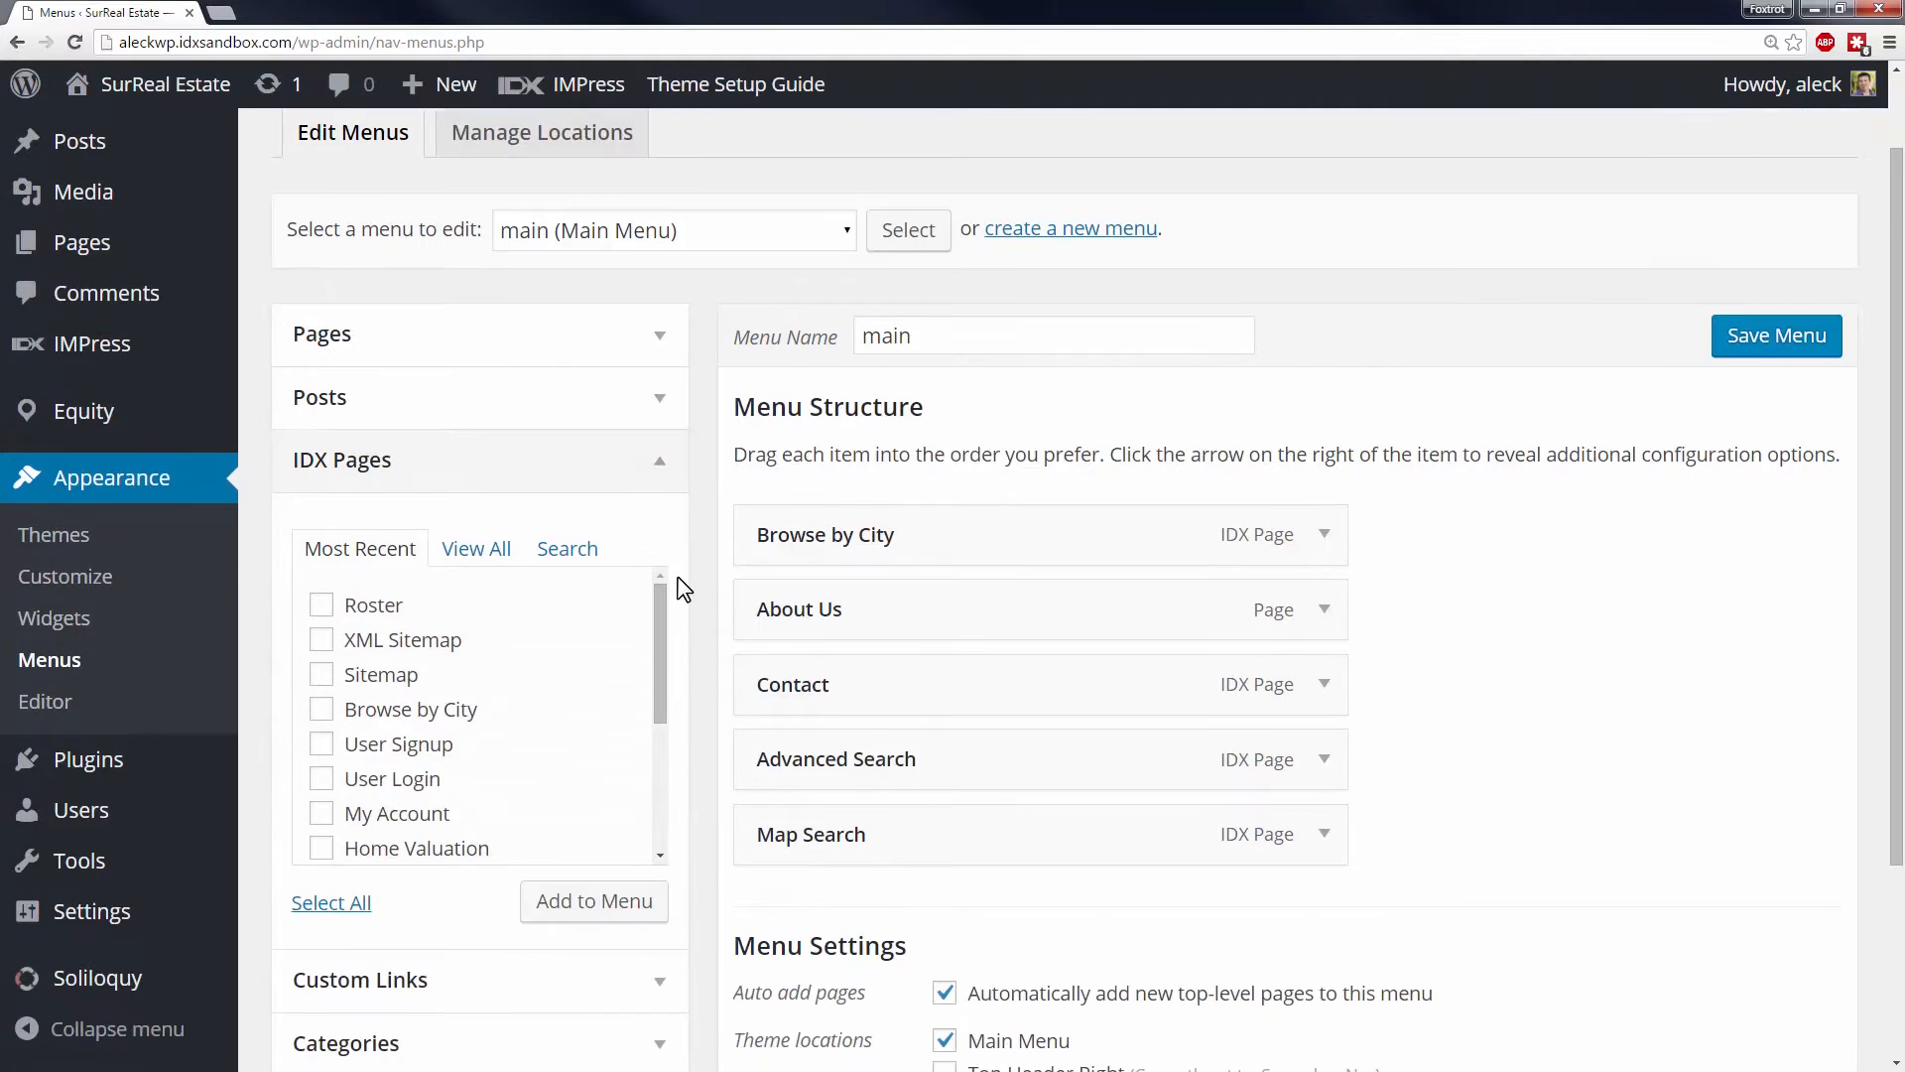
{"action": "scroll", "scroll_direction": "down", "scroll_amount": 3}
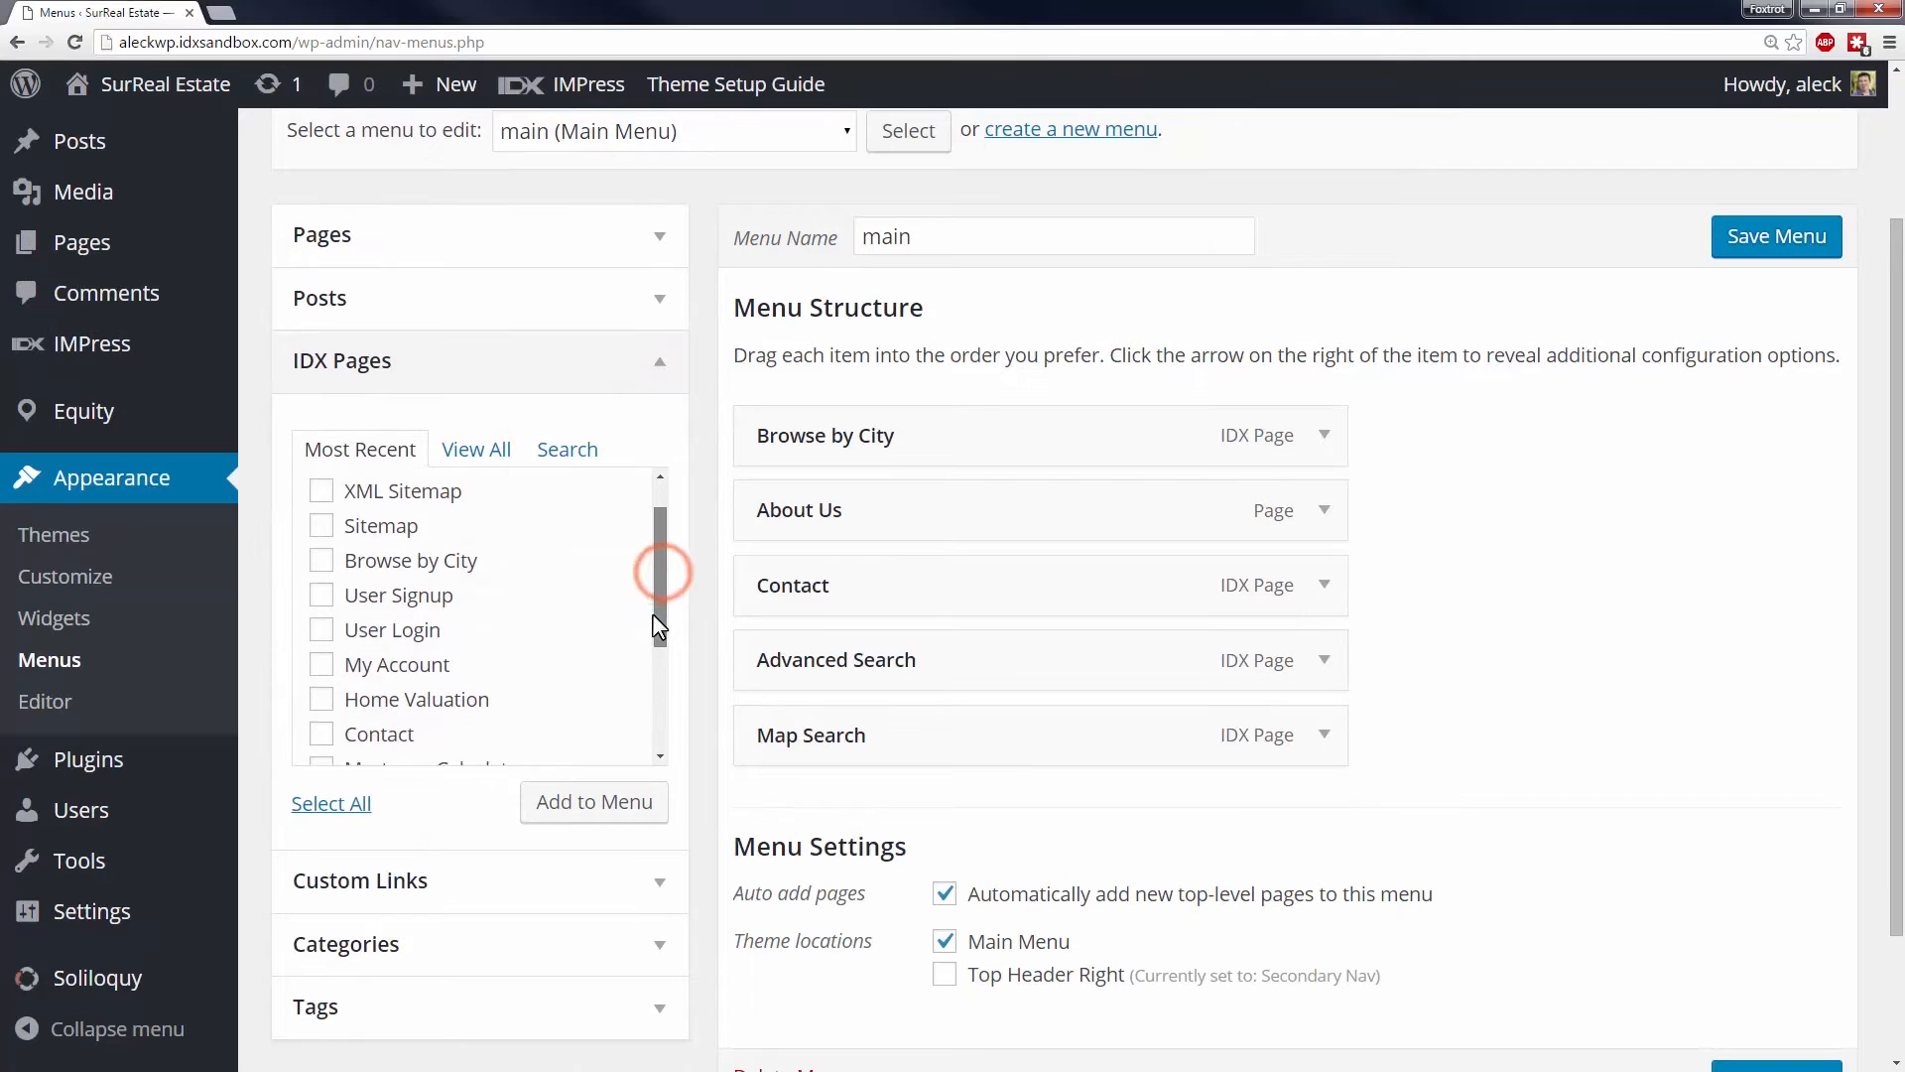
{"action": "scroll", "scroll_direction": "down", "scroll_amount": 3}
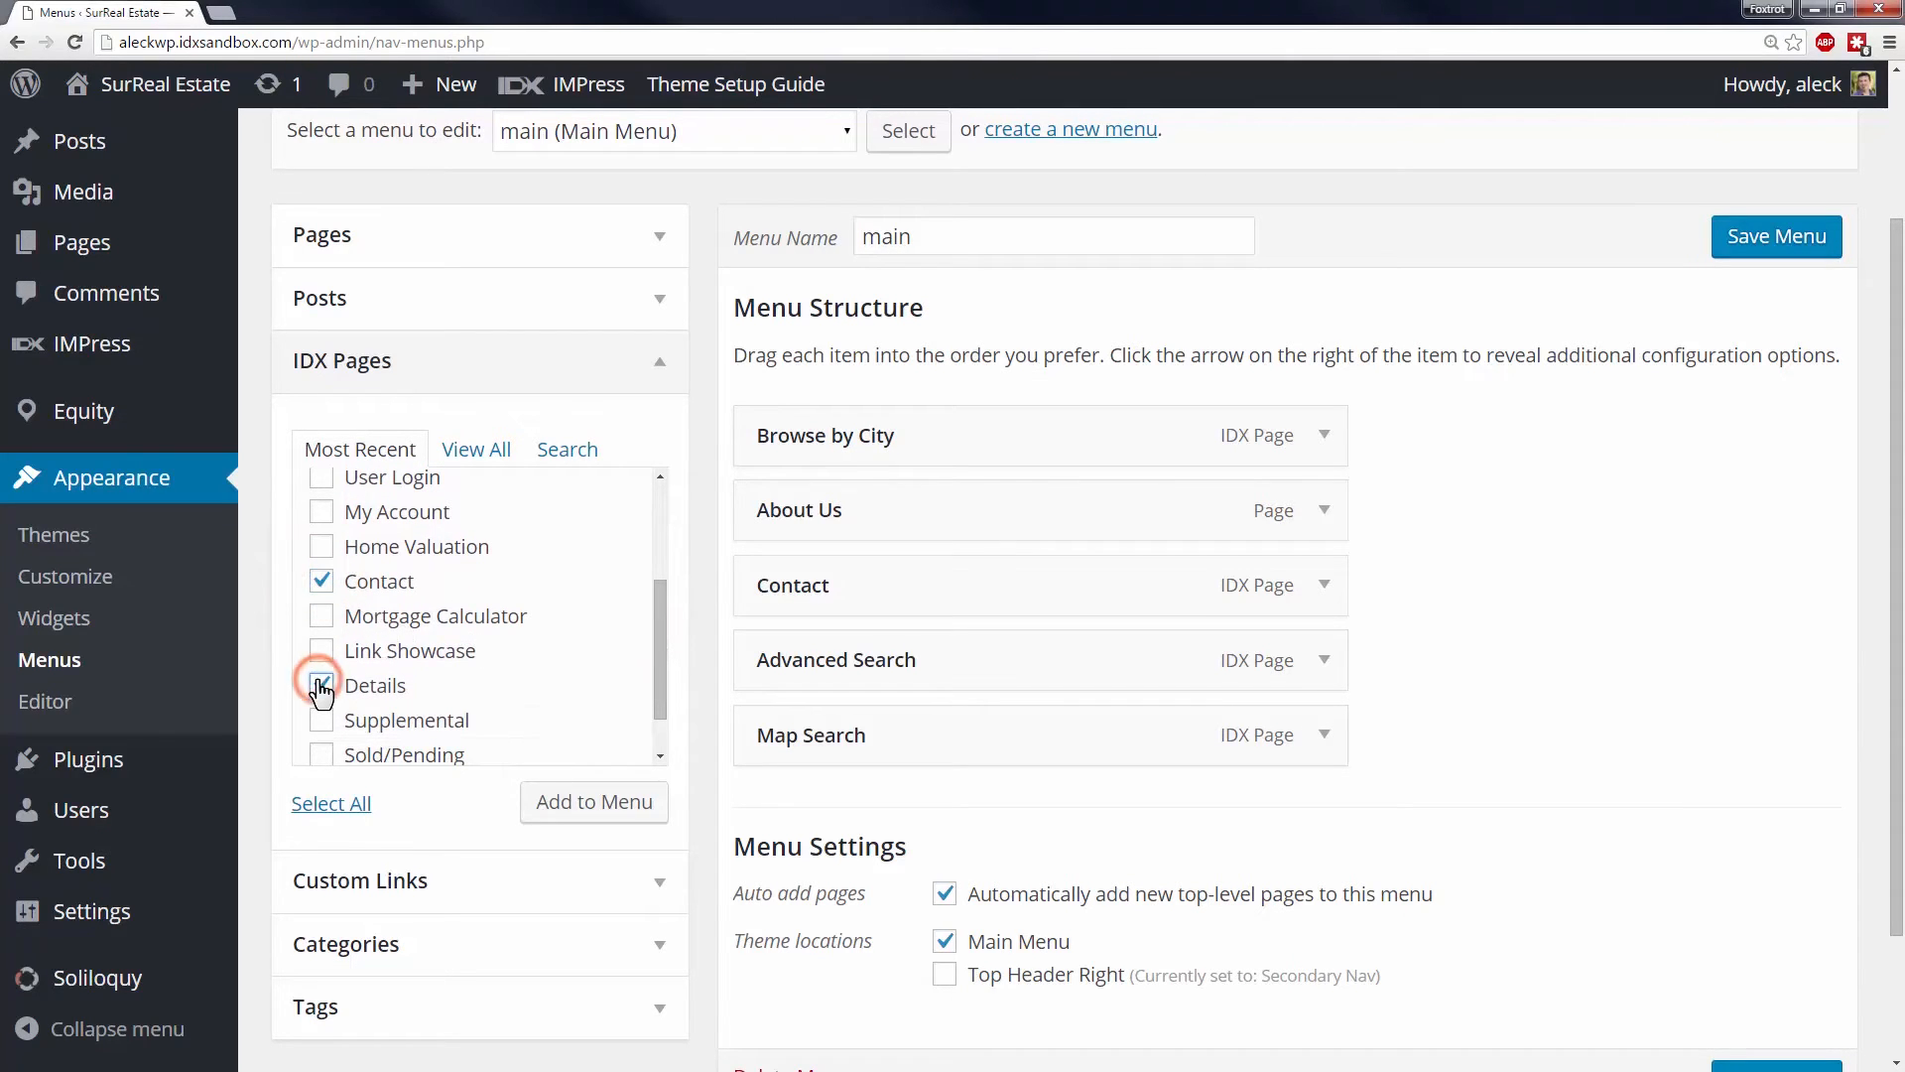
{"action": "left_click", "coordinate": [593, 800]}
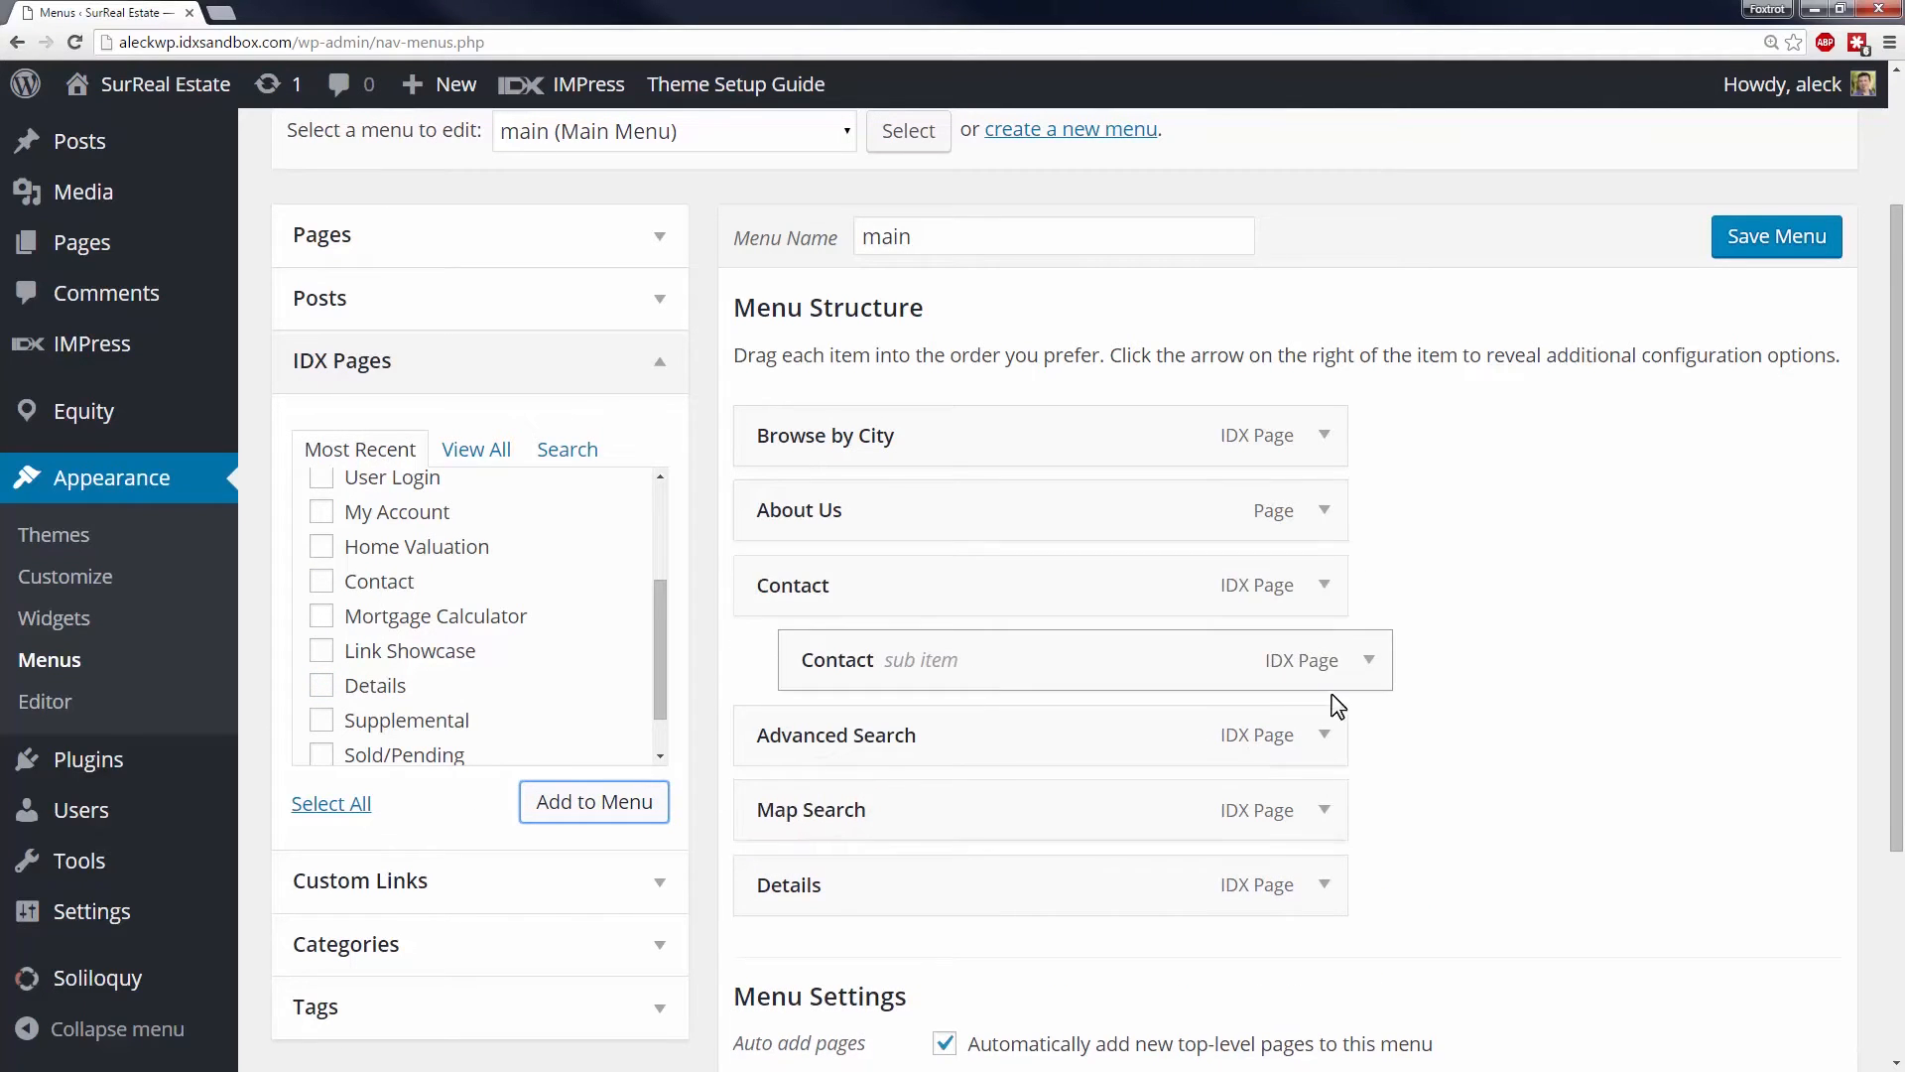
{"action": "left_click", "coordinate": [1366, 659]}
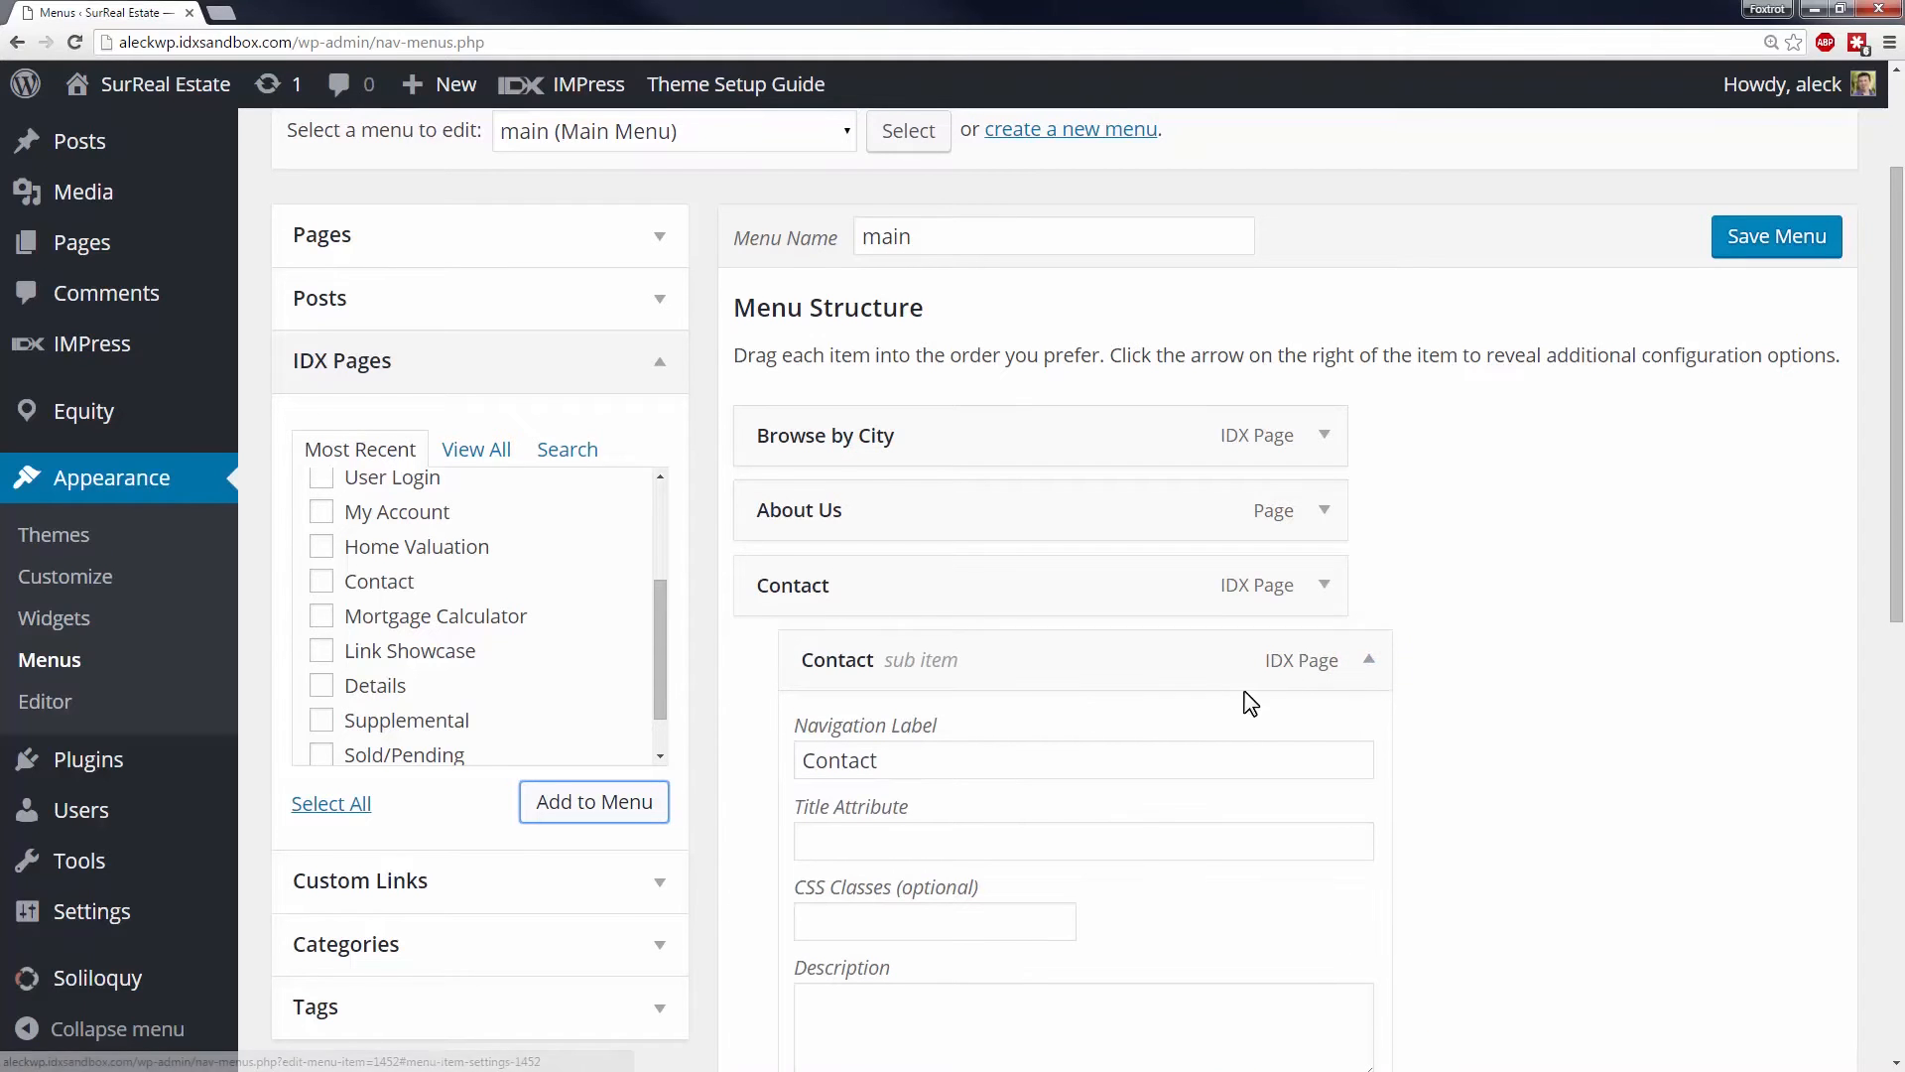
{"action": "scroll", "scroll_direction": "down", "scroll_amount": 3}
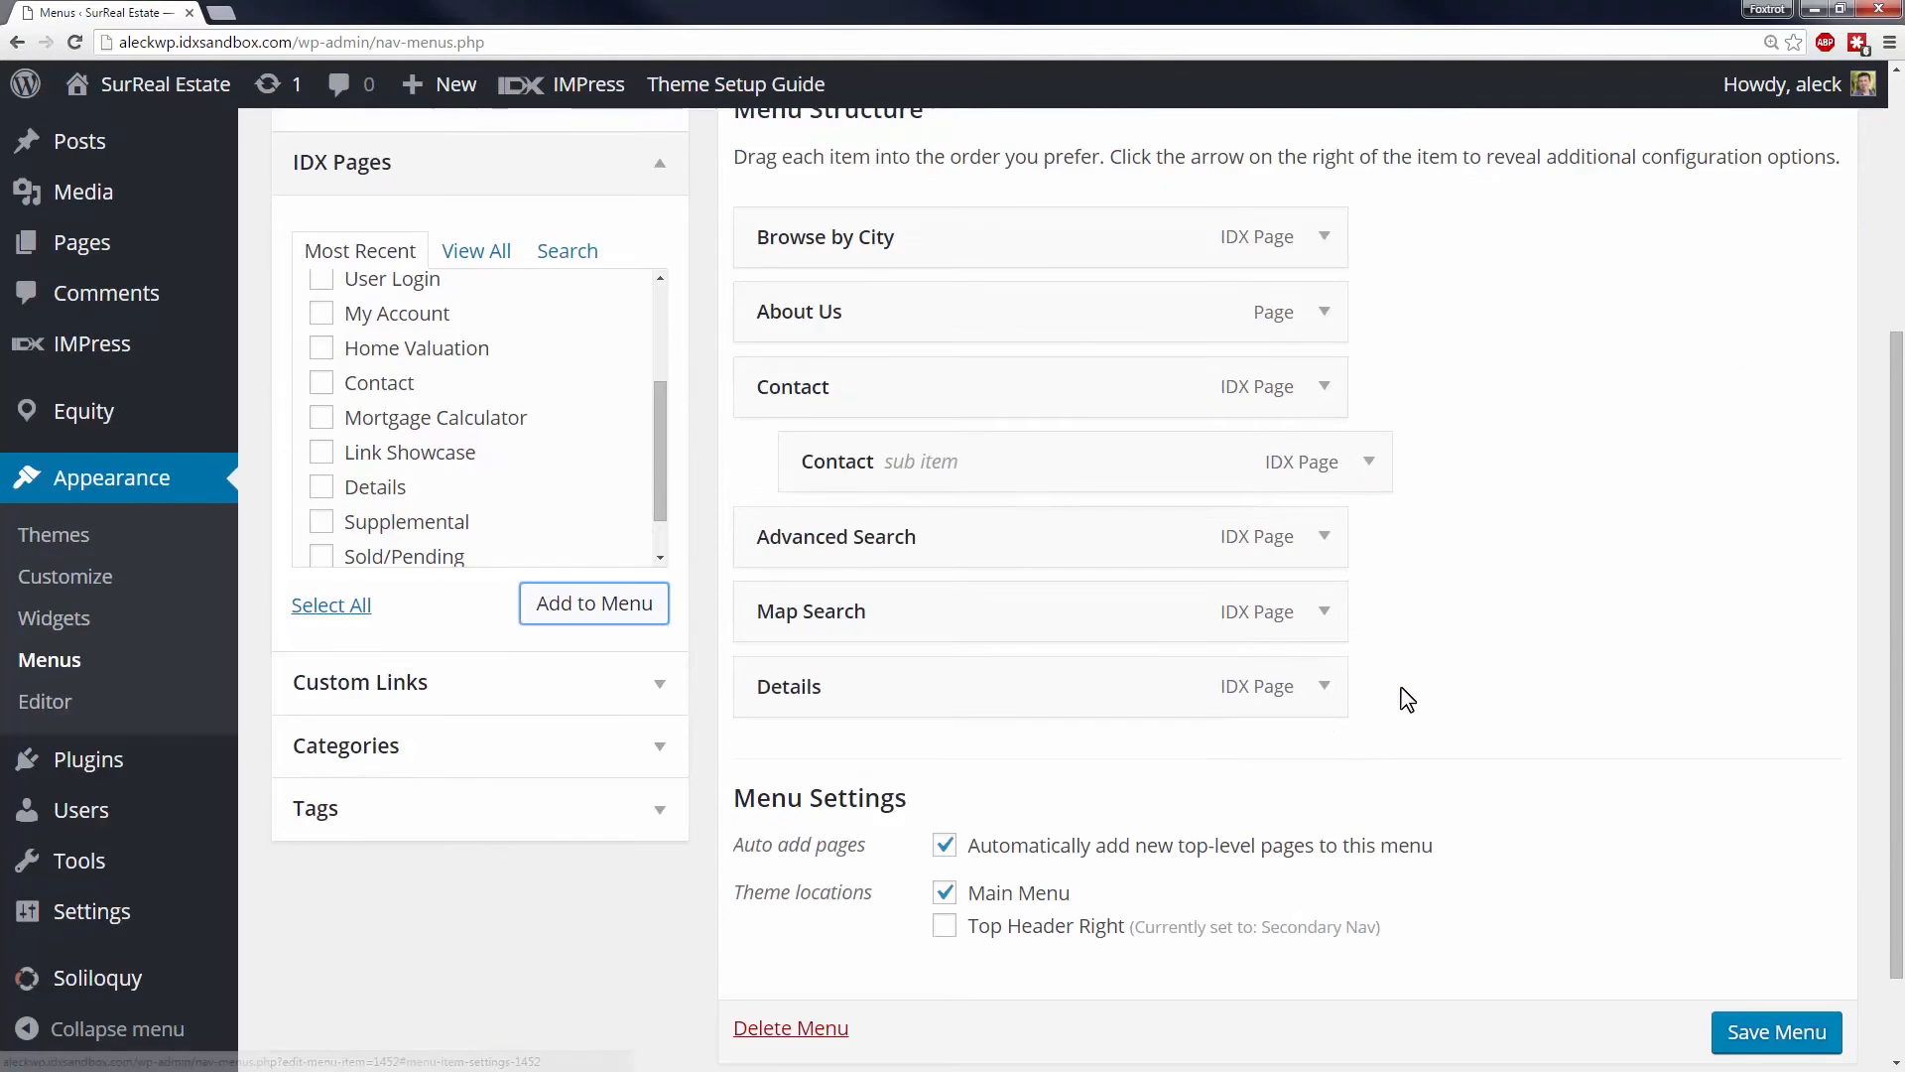
{"action": "scroll", "scroll_direction": "down", "scroll_amount": 3}
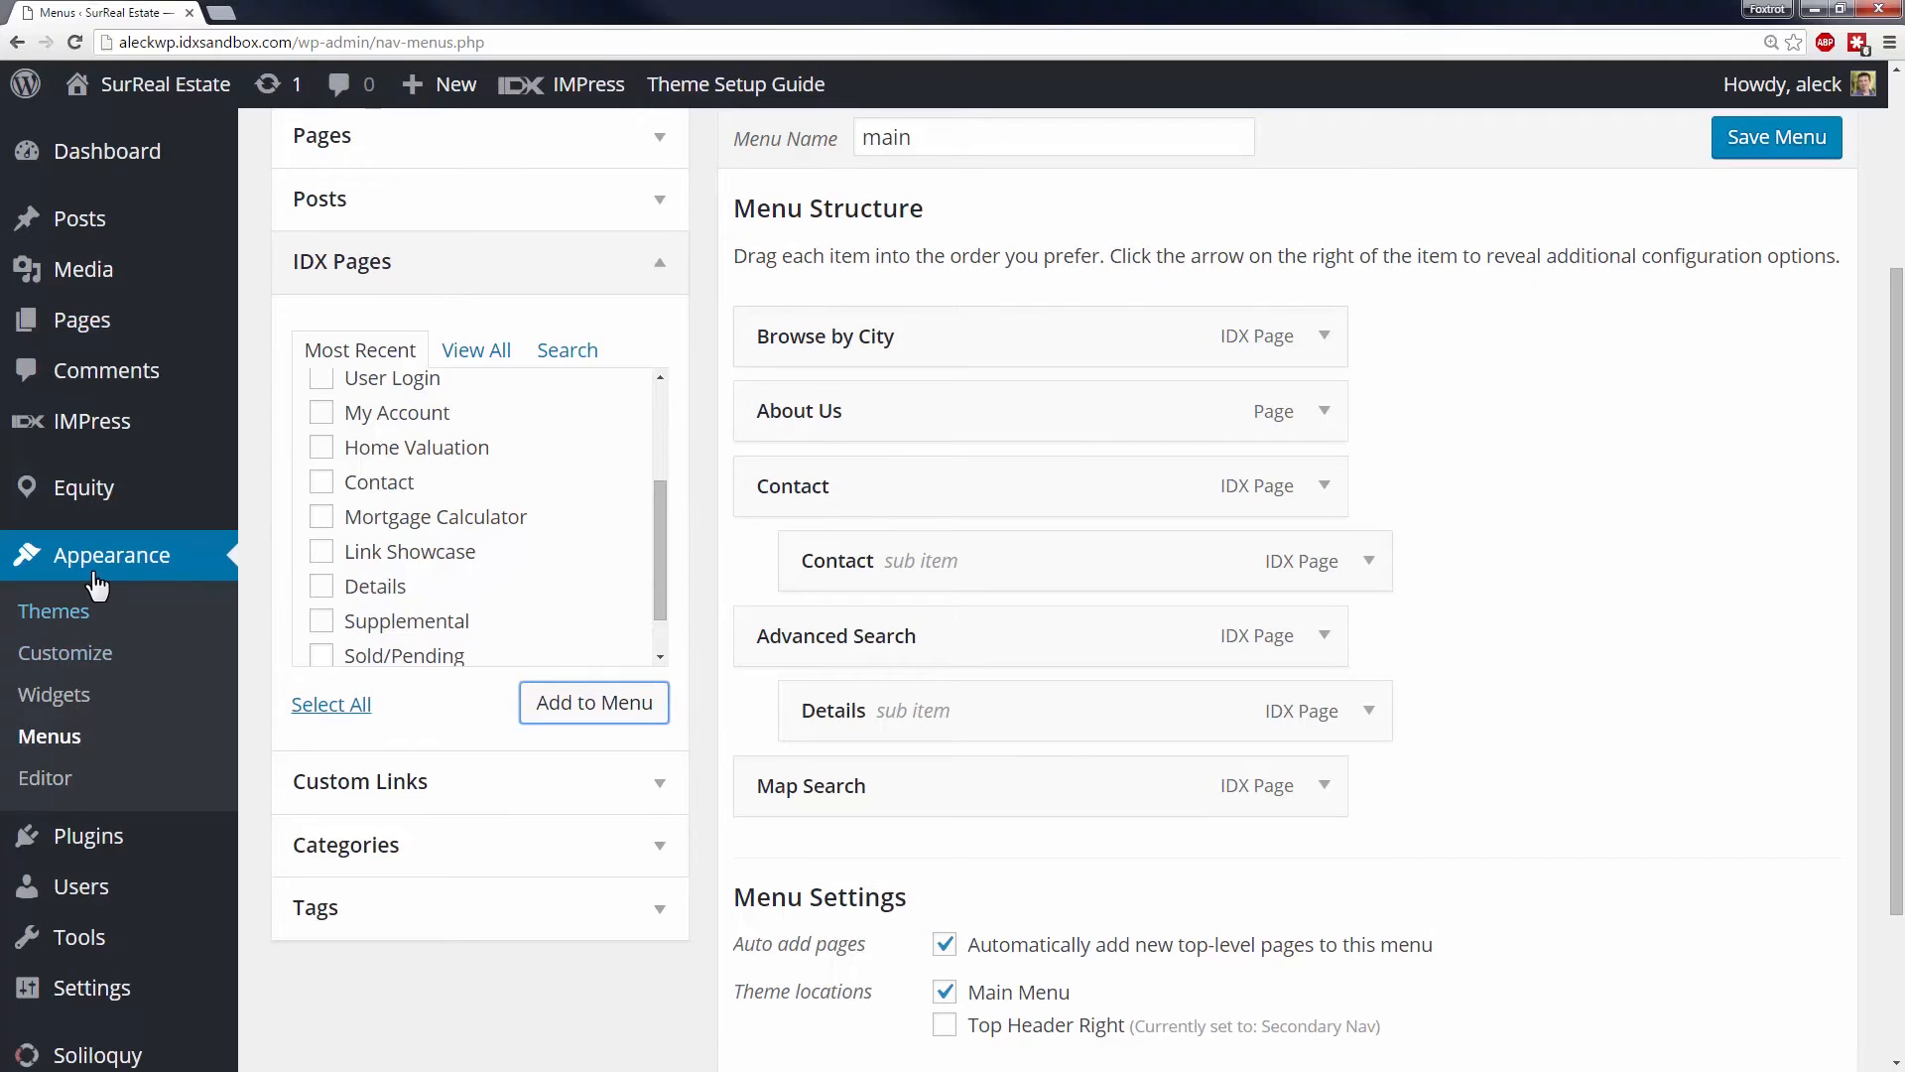
Drop an IDX Featured Agent widget into Home Top Left below the Equity IDX Property Carousel
{"action": "left_click", "coordinate": [56, 695]}
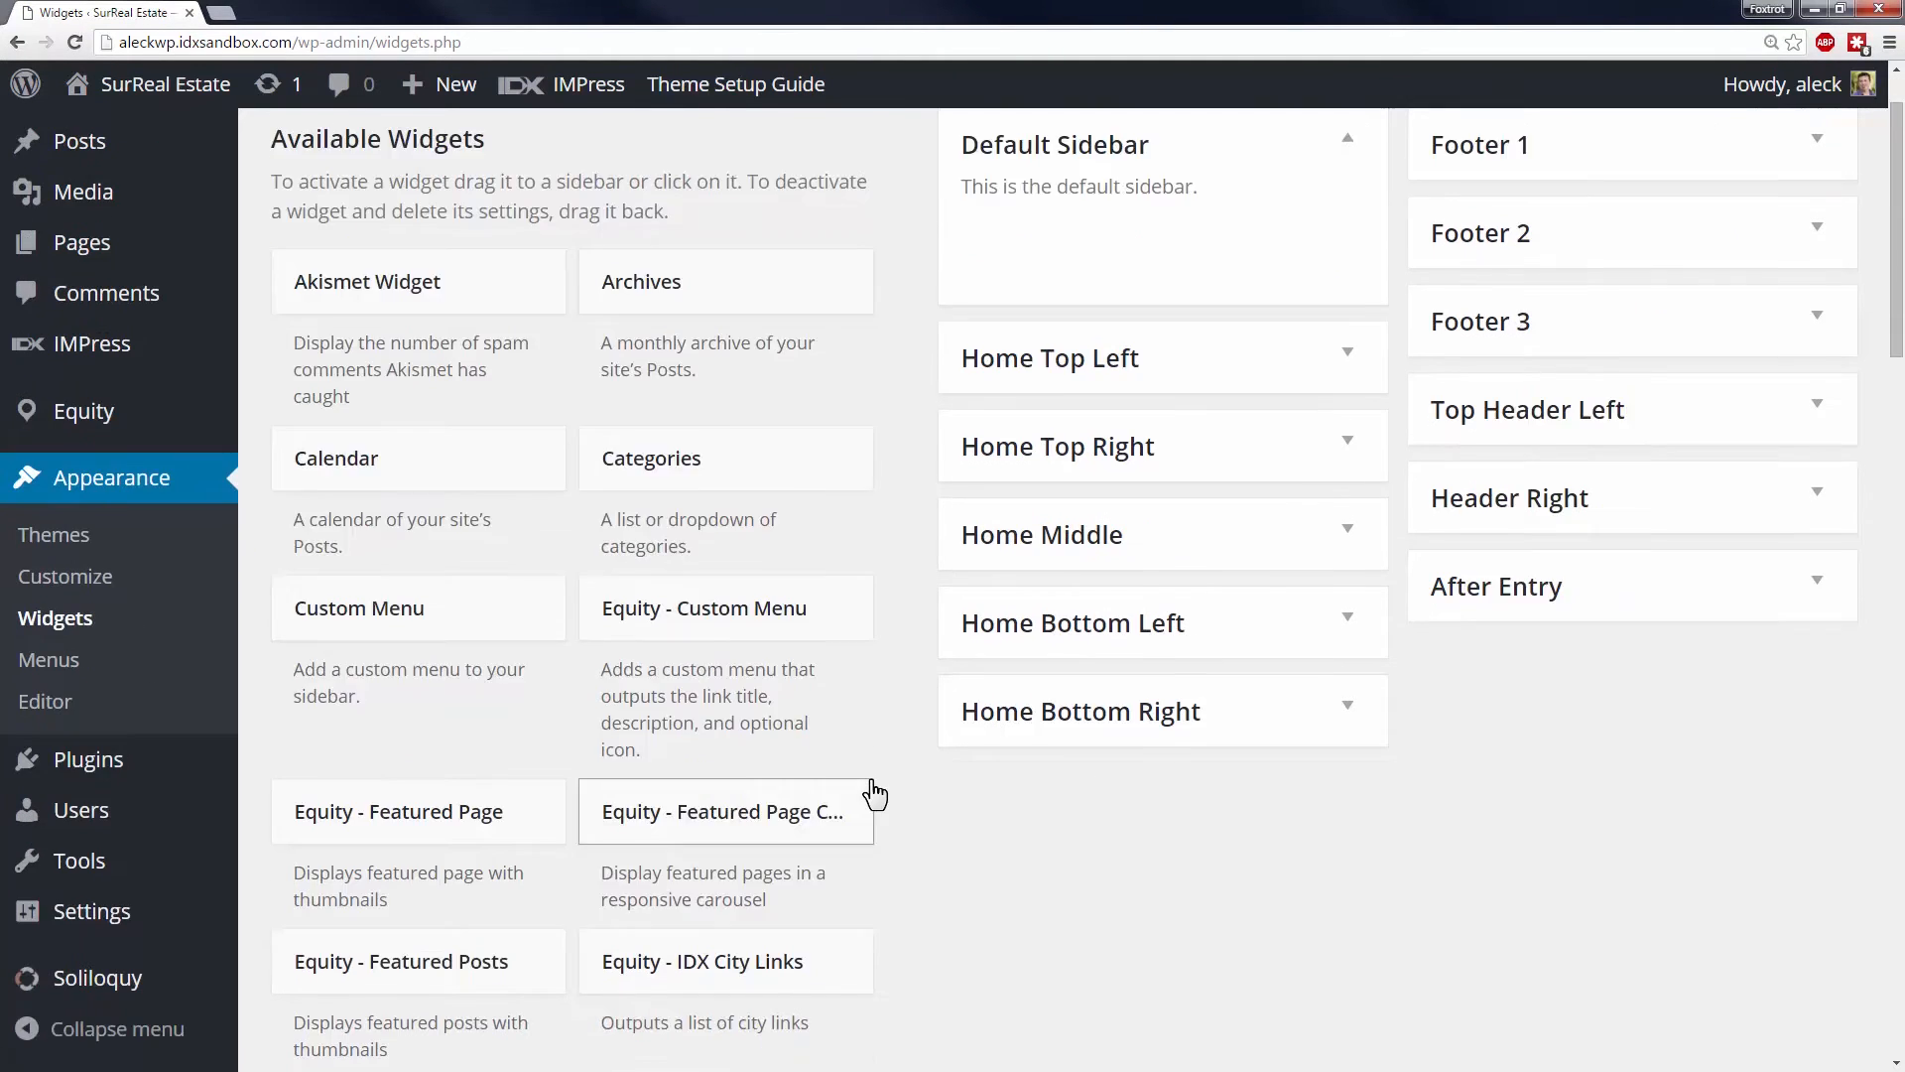
{"action": "scroll", "scroll_direction": "down", "scroll_amount": 3}
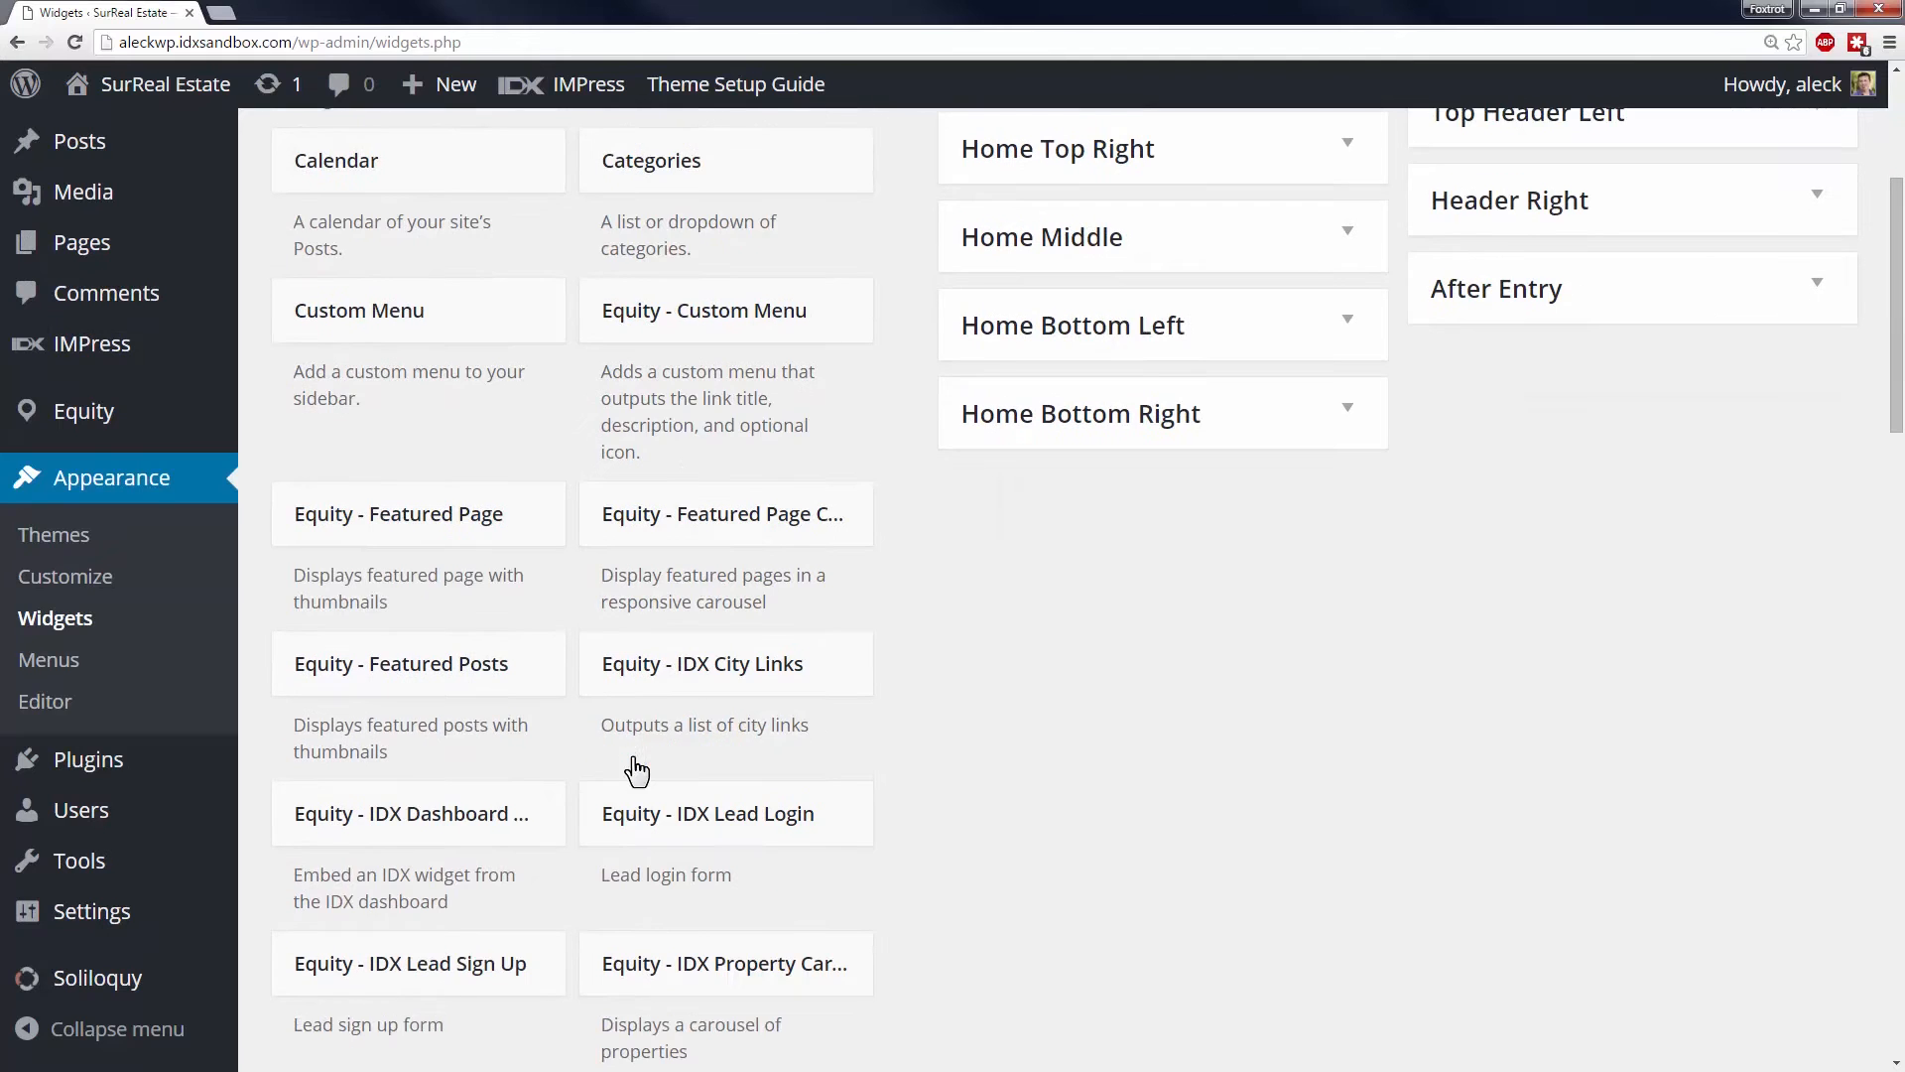
{"action": "scroll", "scroll_direction": "down", "scroll_amount": 3}
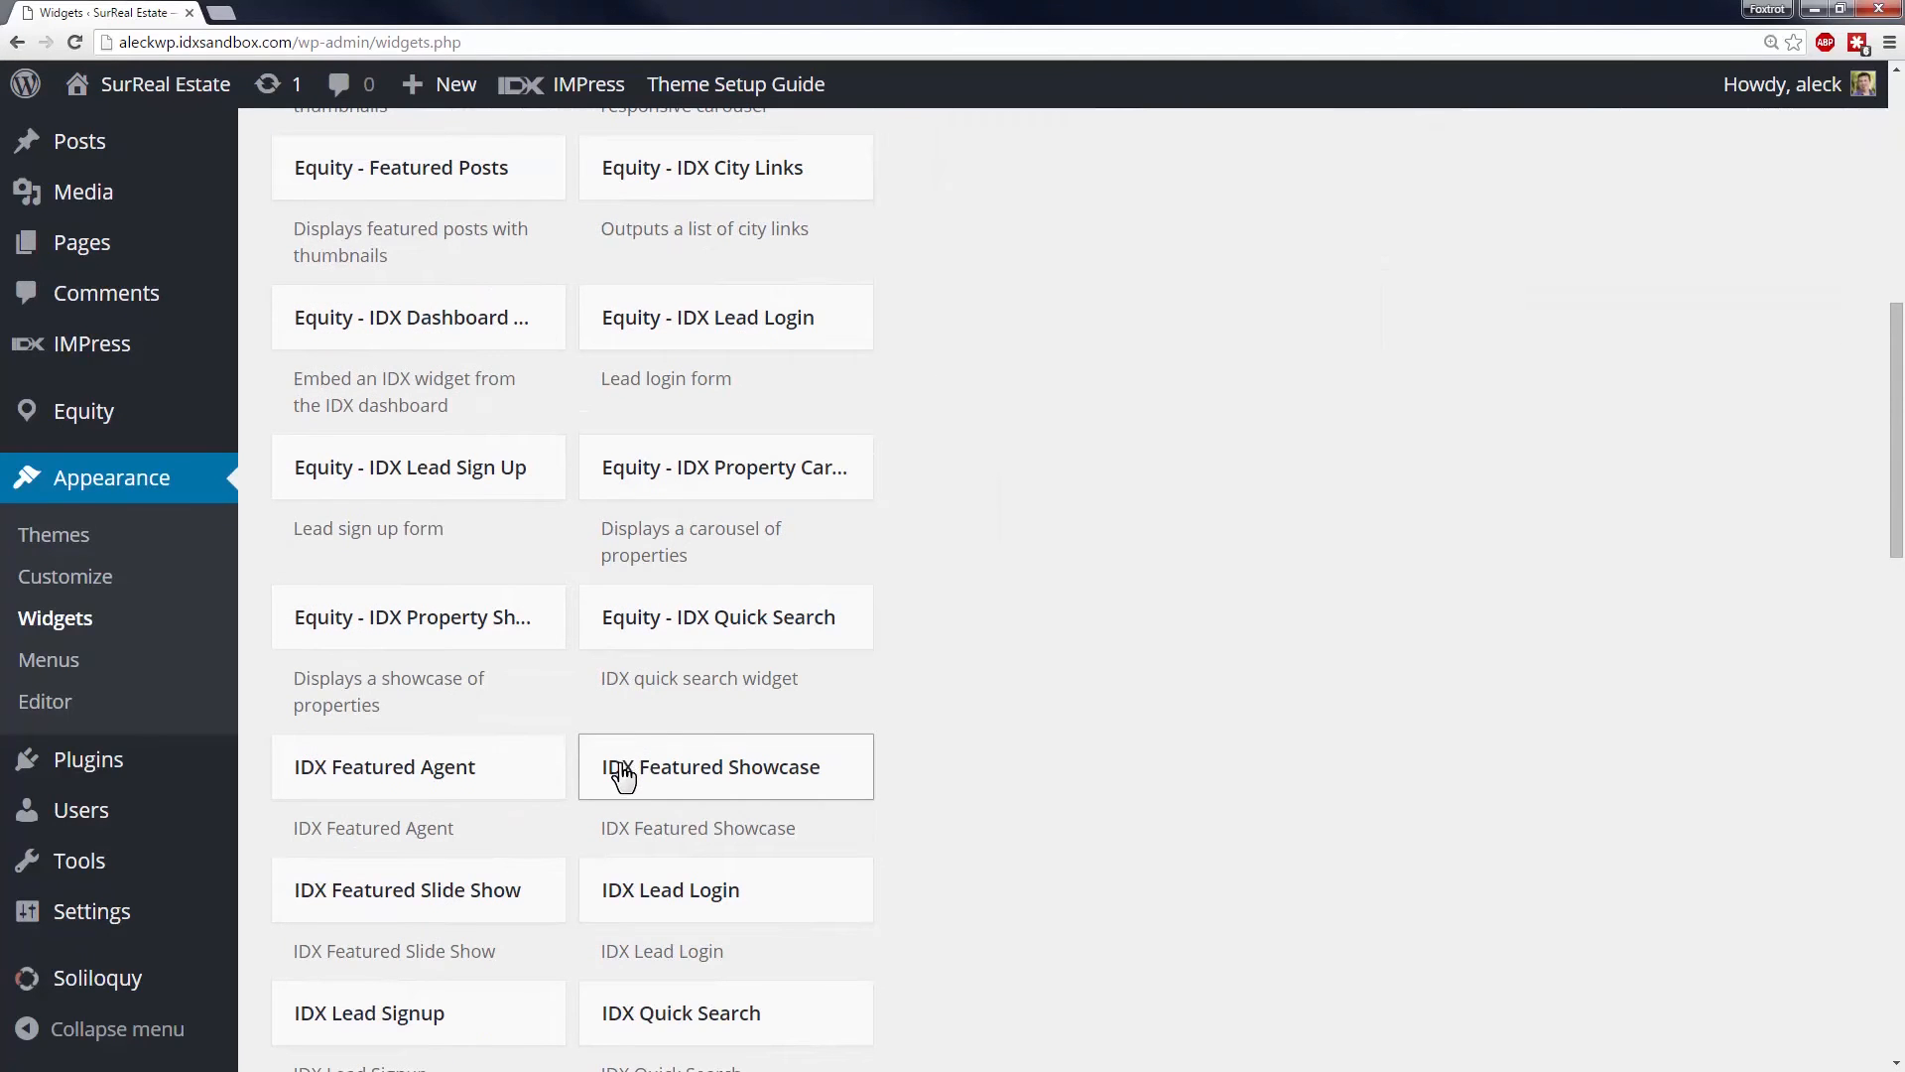
{"action": "mouse_move", "coordinate": [383, 767]}
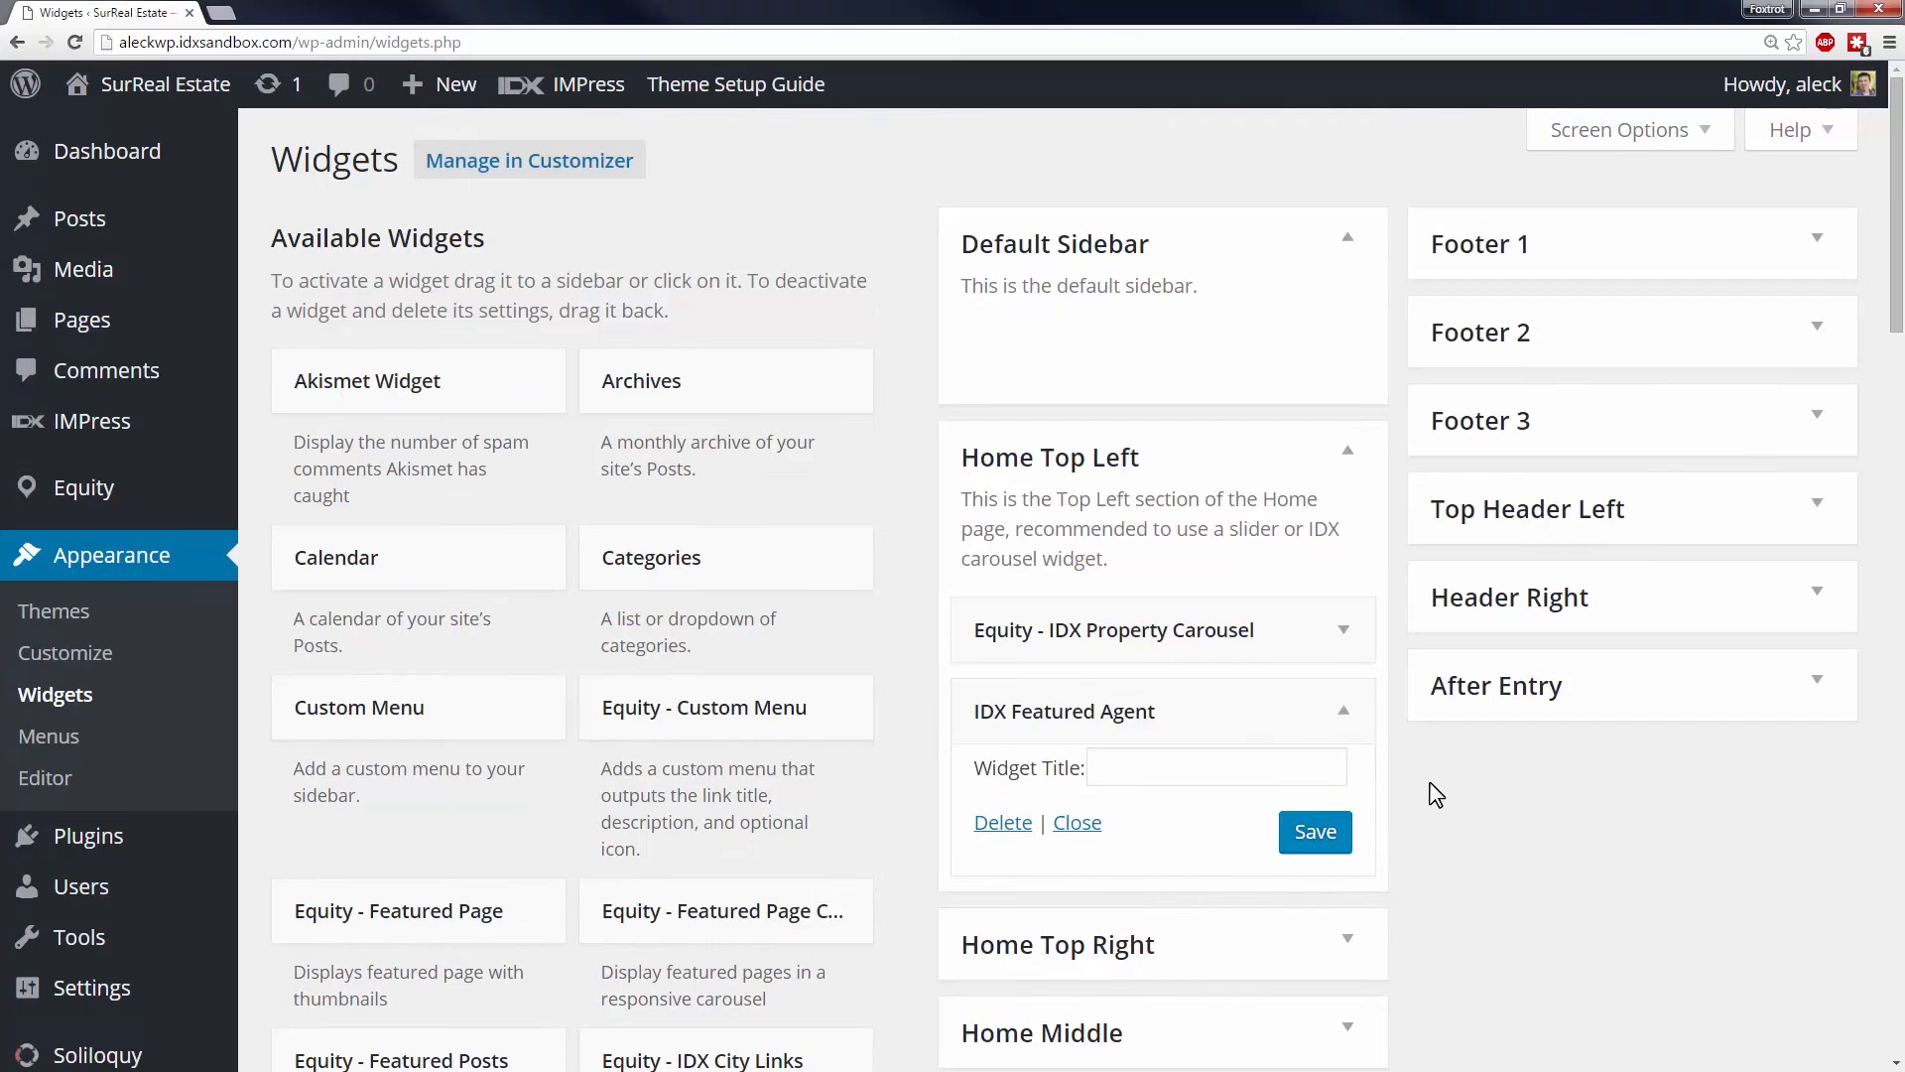
{"action": "left_click", "coordinate": [1314, 831]}
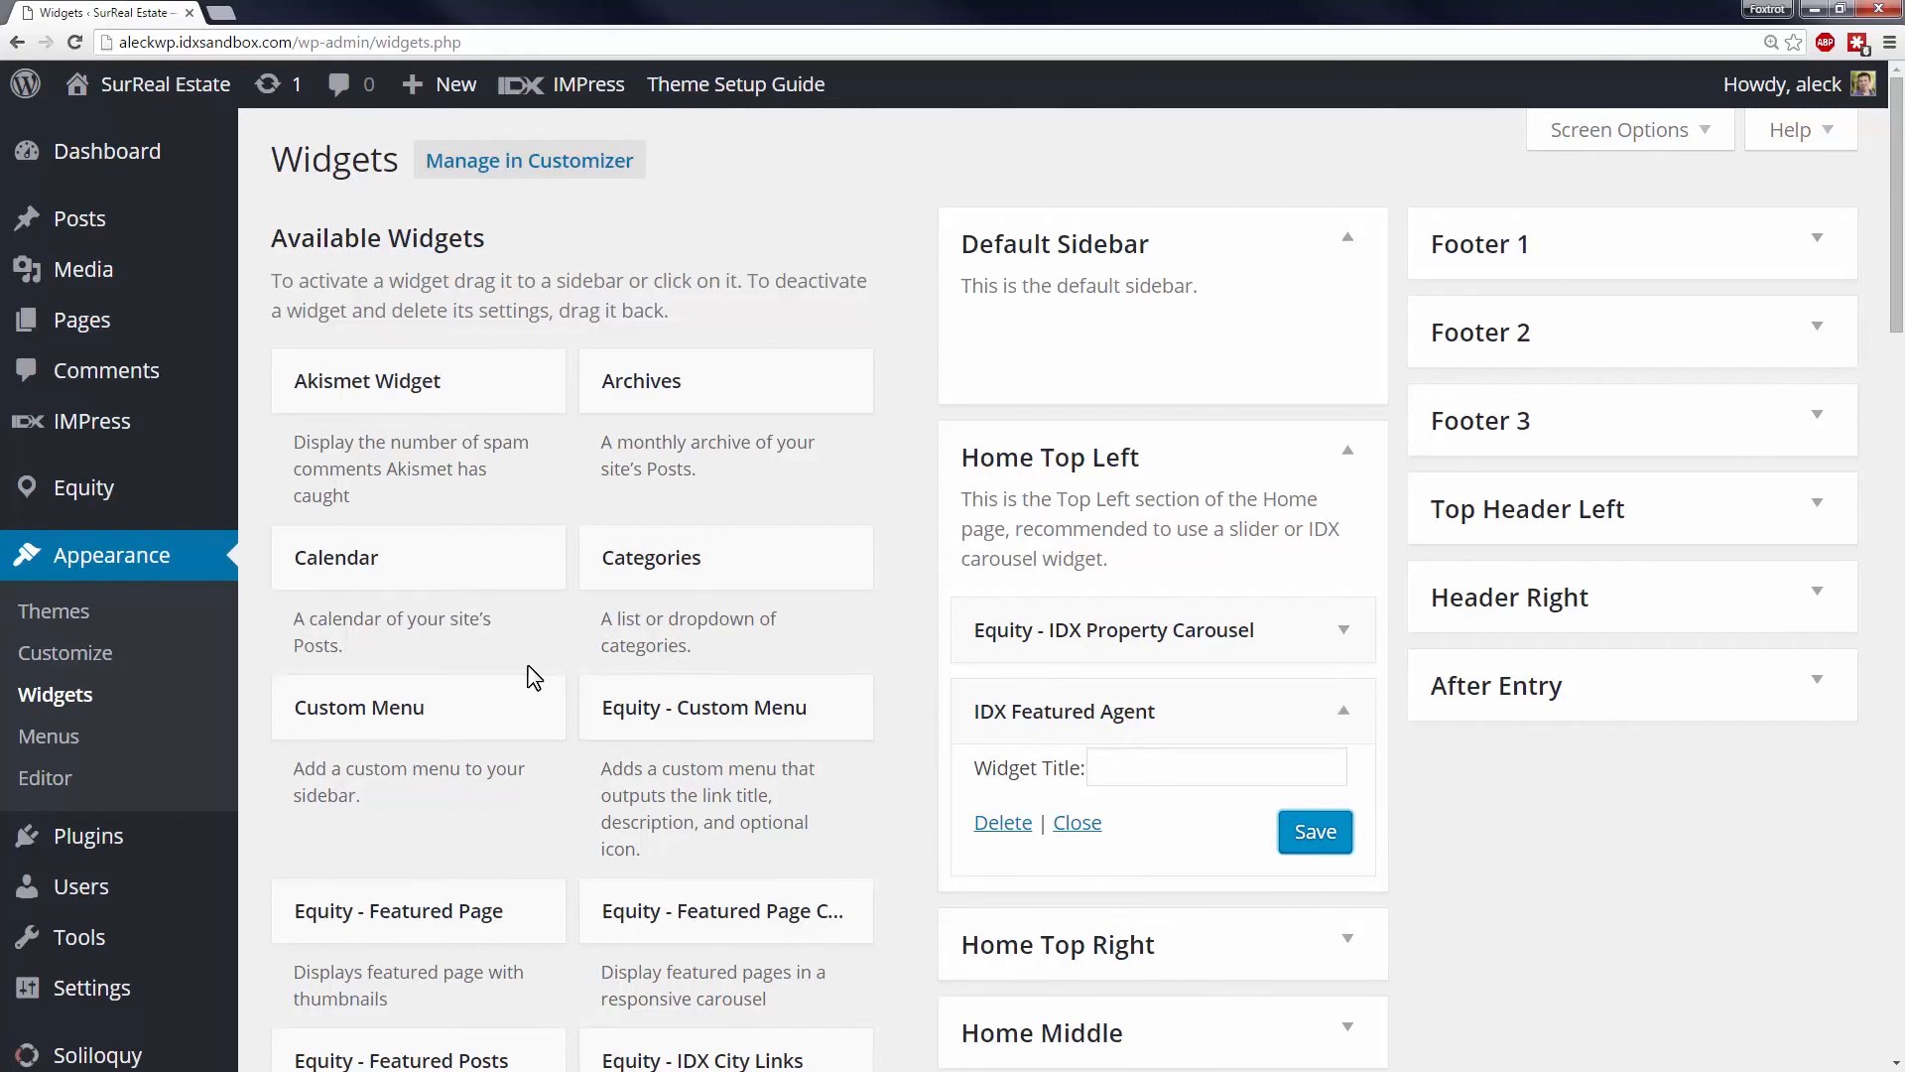
{"action": "mouse_move", "coordinate": [81, 319]}
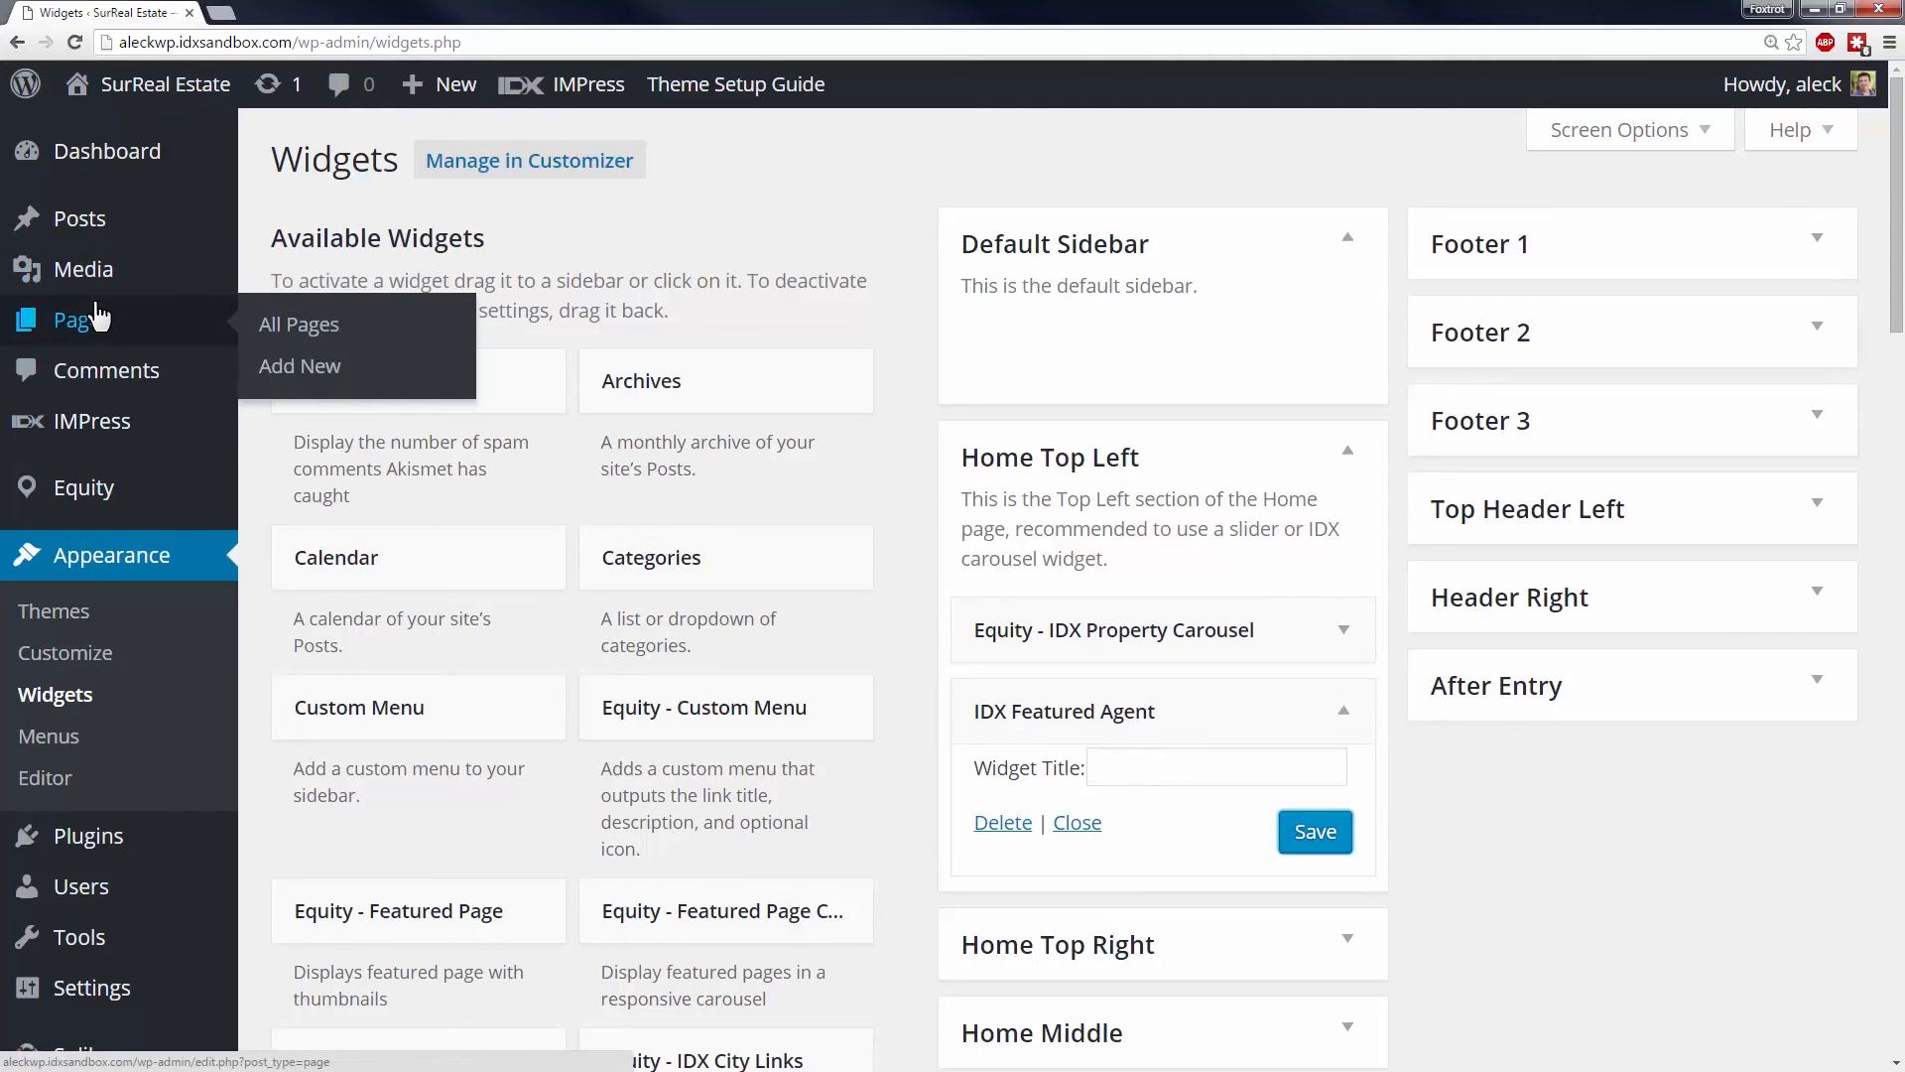
Create a new page titled 'Widget' and bring up the Add IDX Shortcode chooser
{"action": "left_click", "coordinate": [299, 365]}
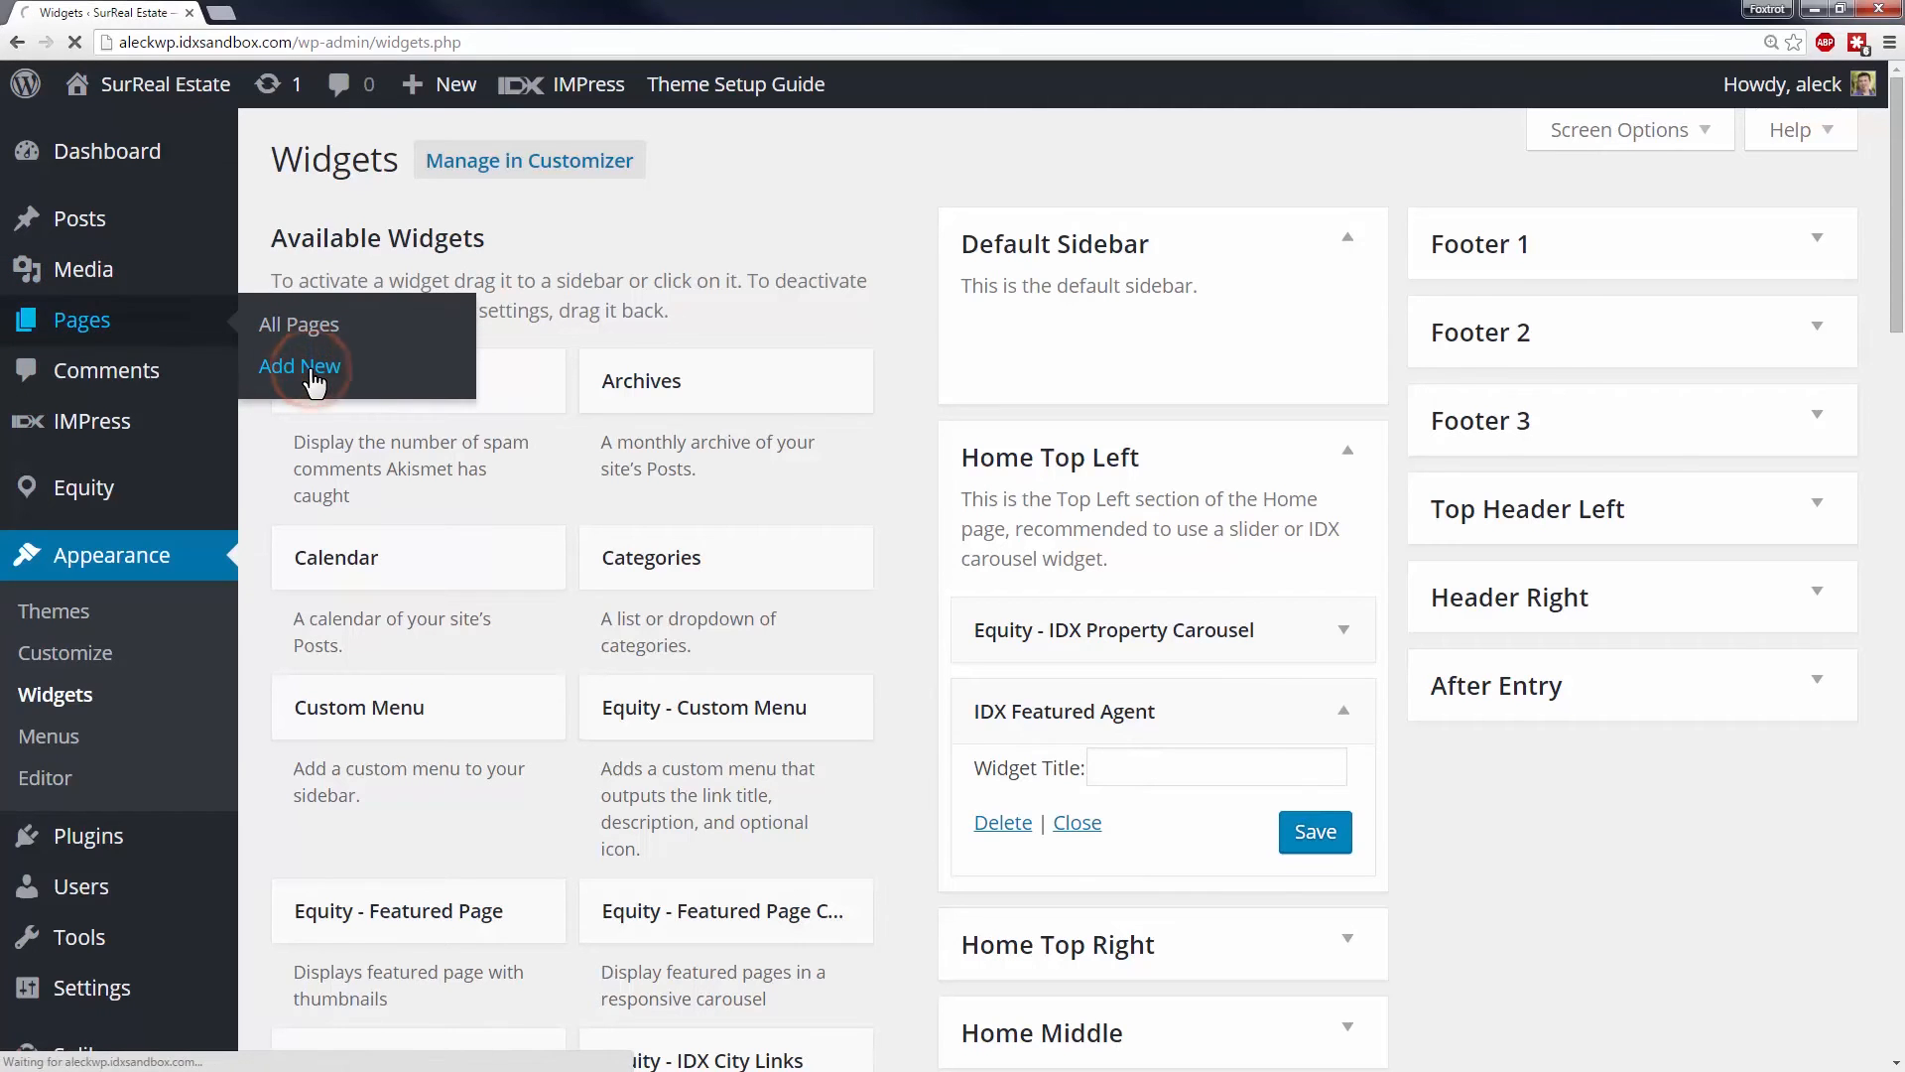
{"action": "left_click", "coordinate": [299, 366]}
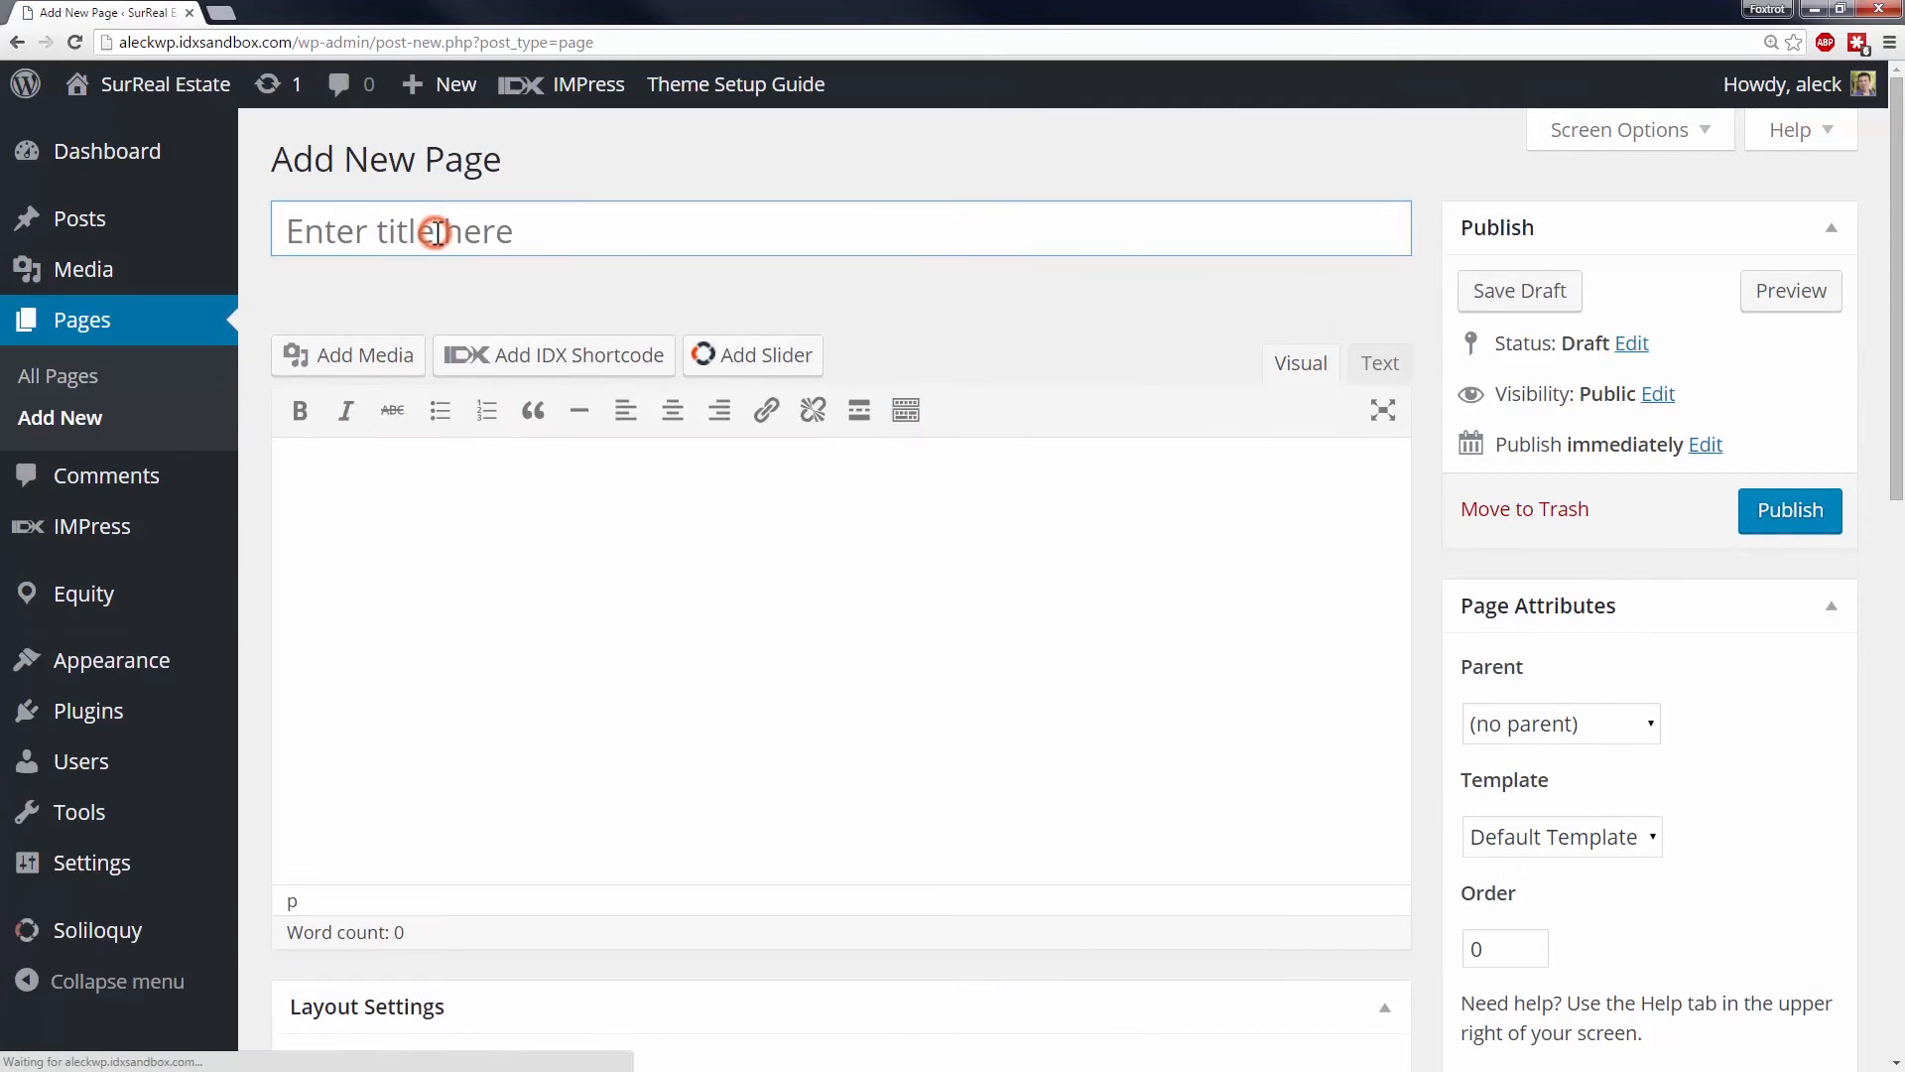
{"action": "type", "text": "Widget"}
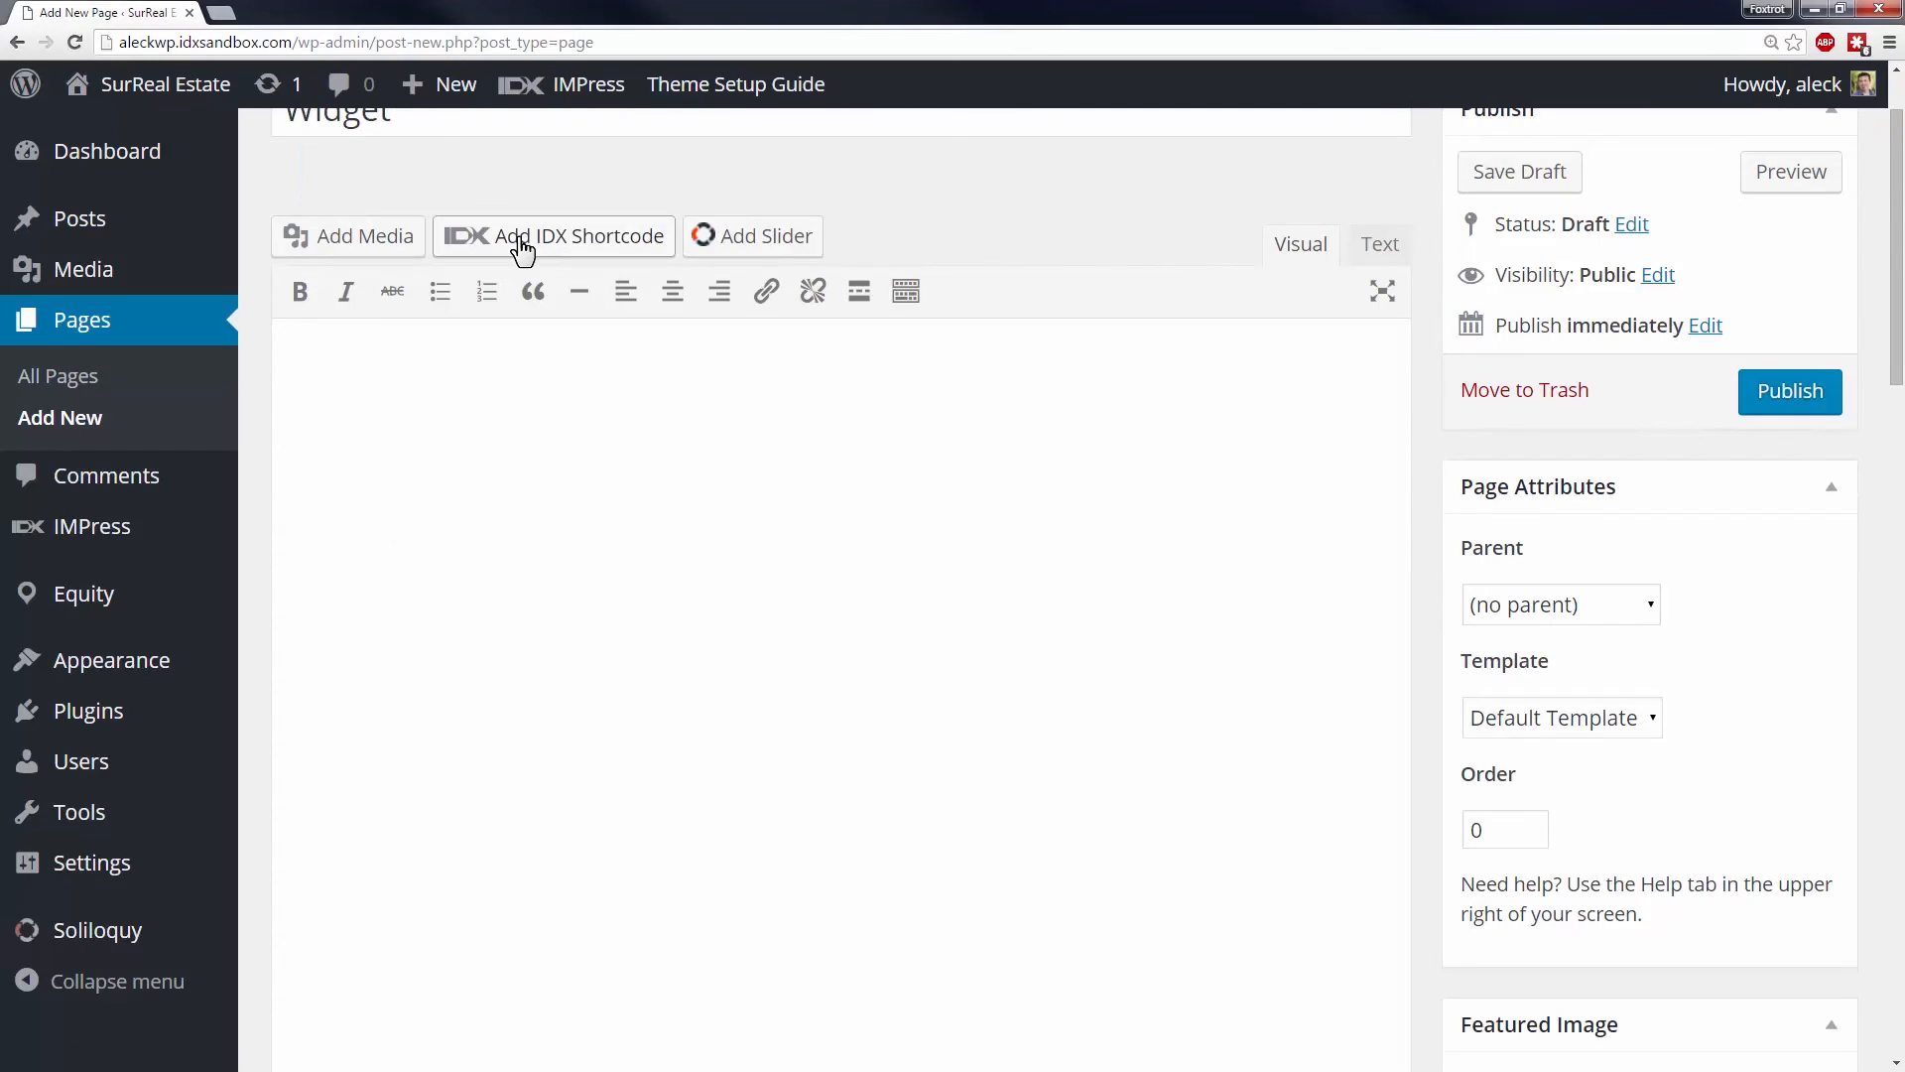
{"action": "left_click", "coordinate": [553, 236]}
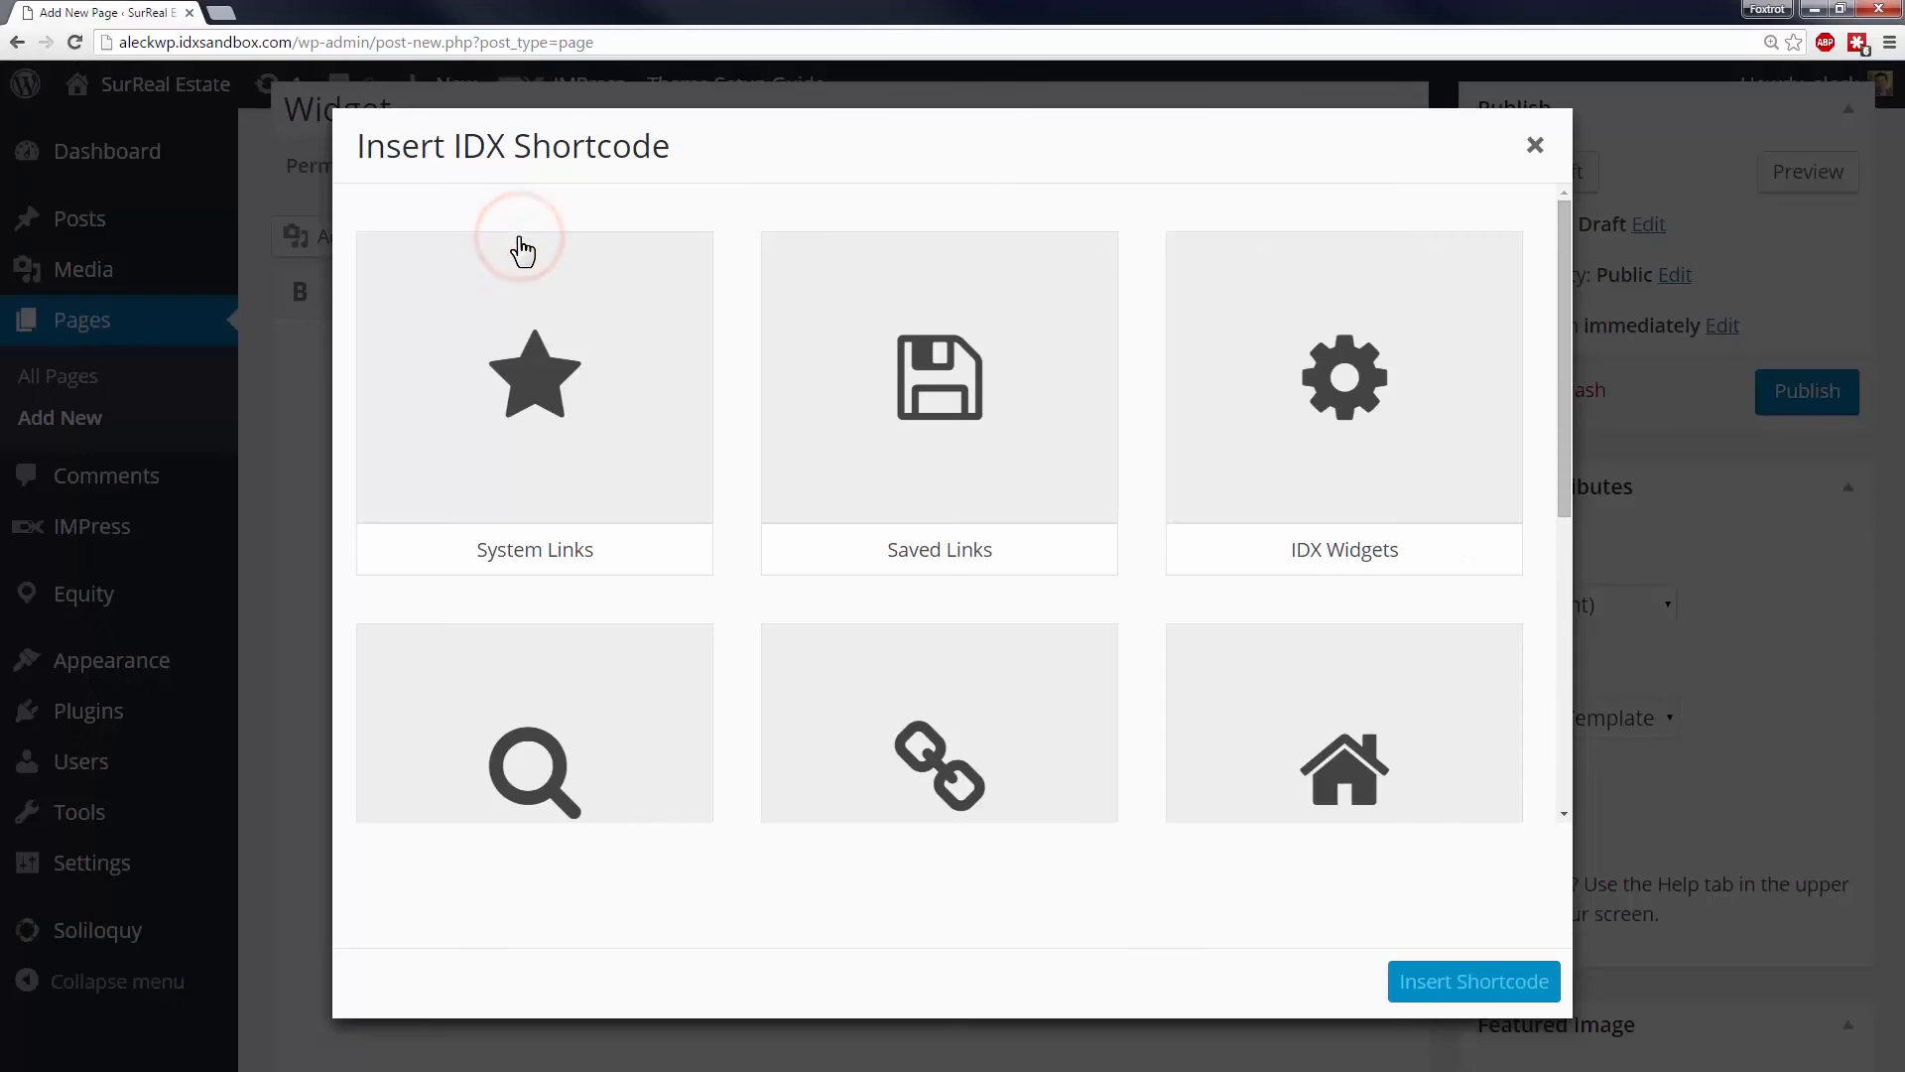
Insert a Featured Slide Show IDX widget shortcode into the page and preview it
{"action": "left_click", "coordinate": [1344, 401]}
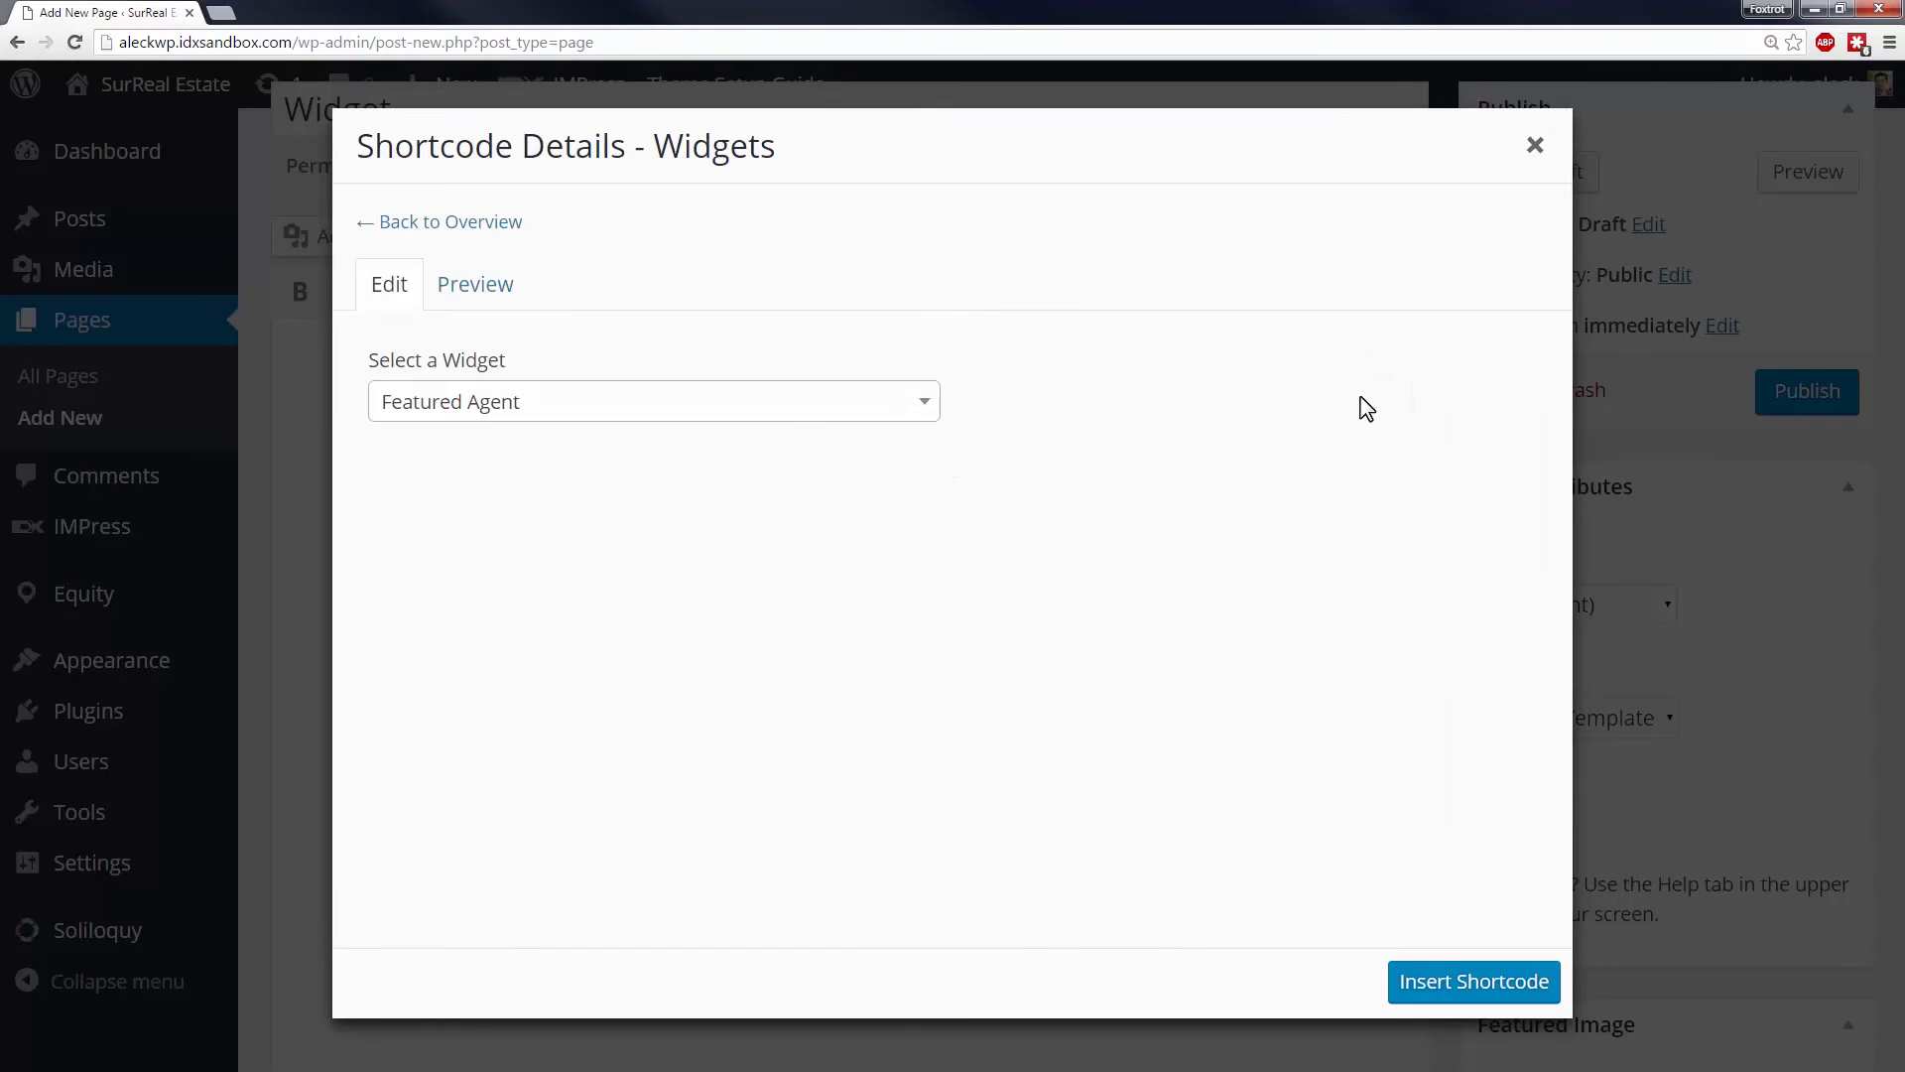
{"action": "left_click", "coordinate": [653, 401]}
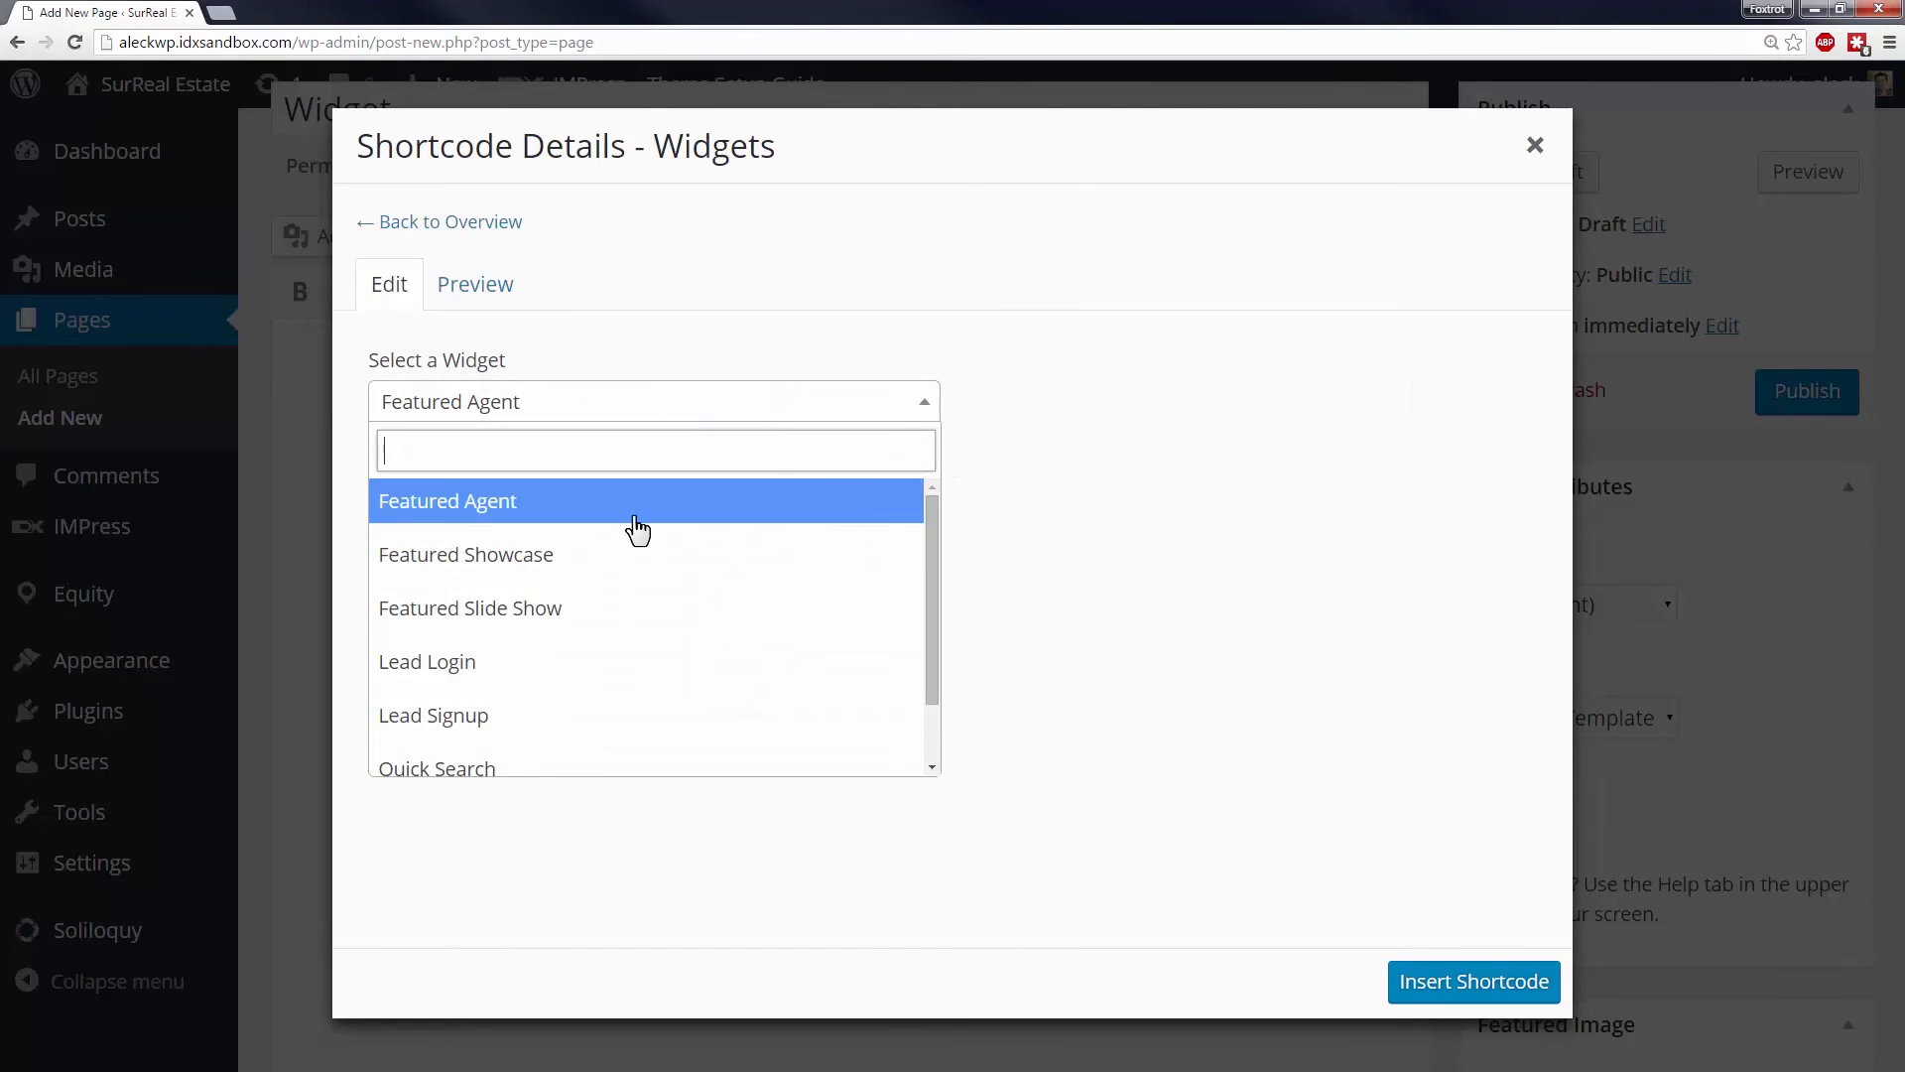
{"action": "mouse_move", "coordinate": [526, 620]}
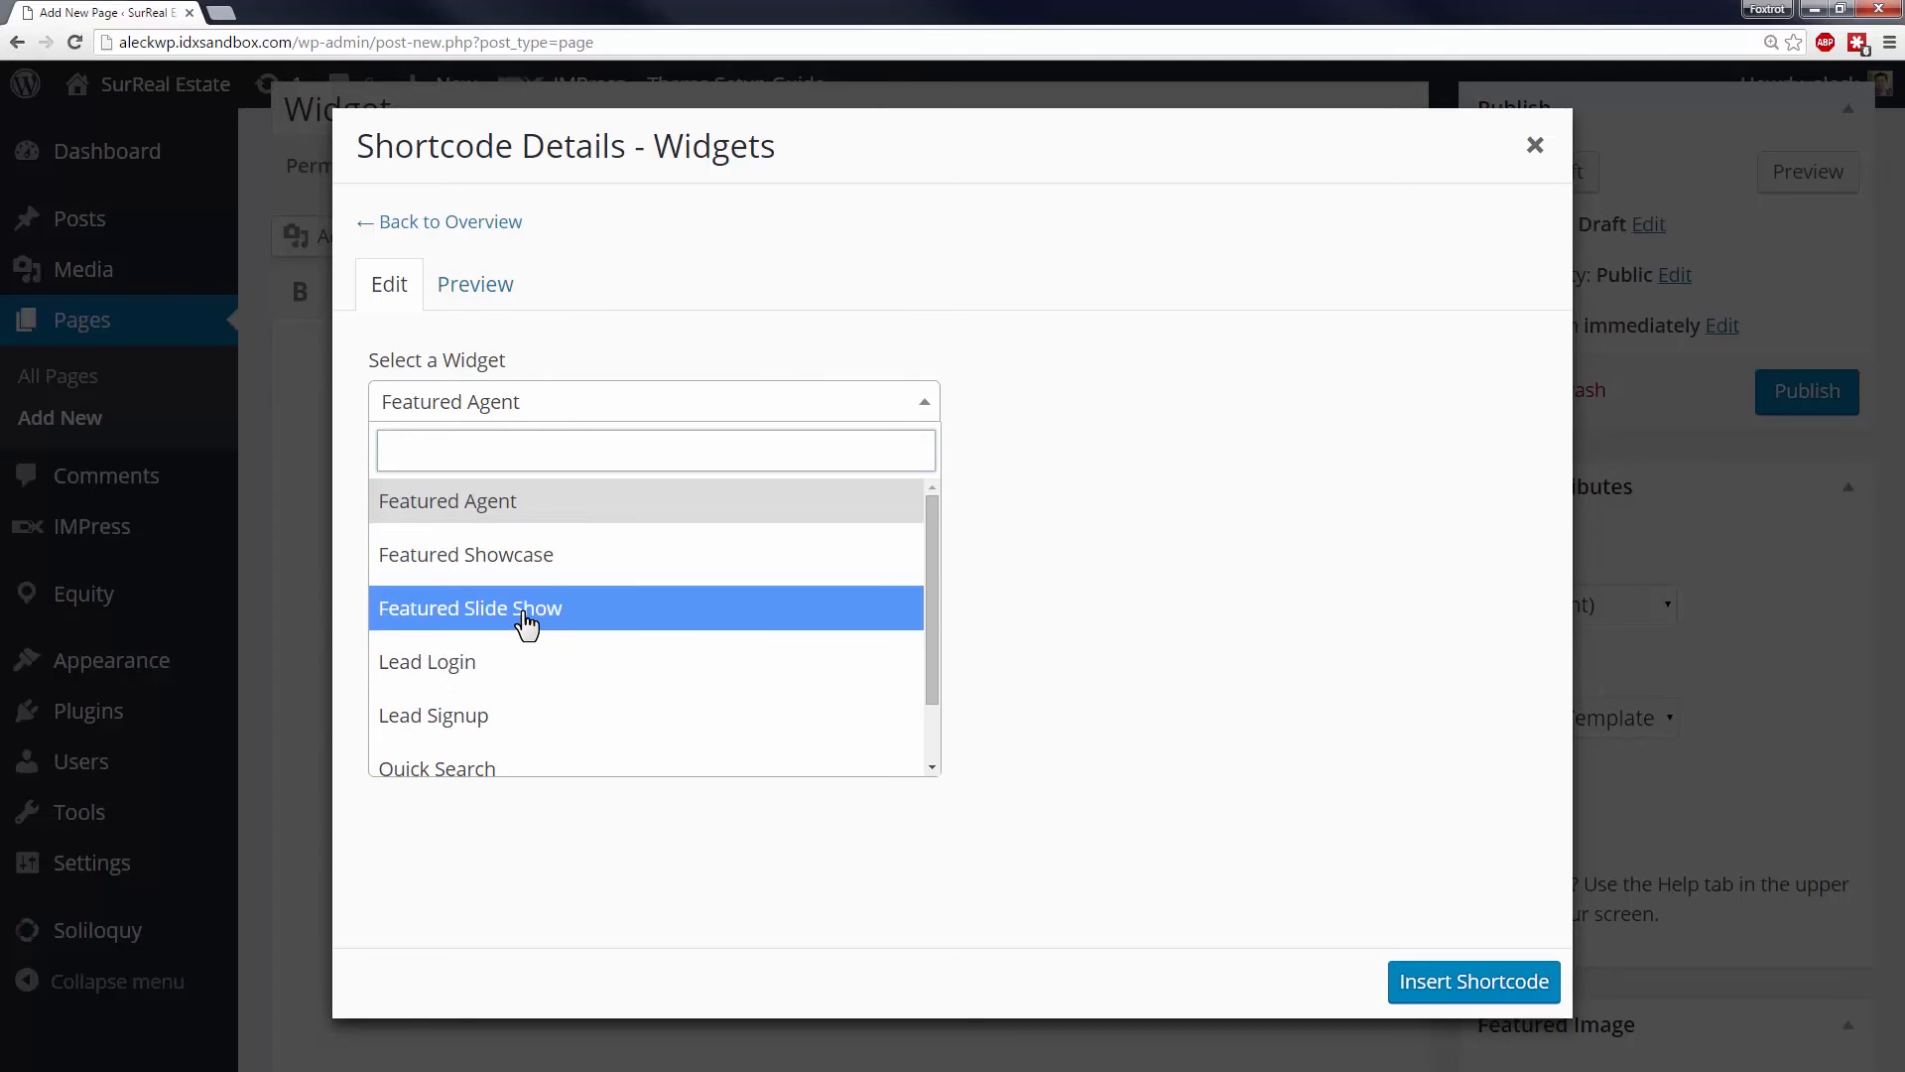
{"action": "left_click", "coordinate": [468, 607]}
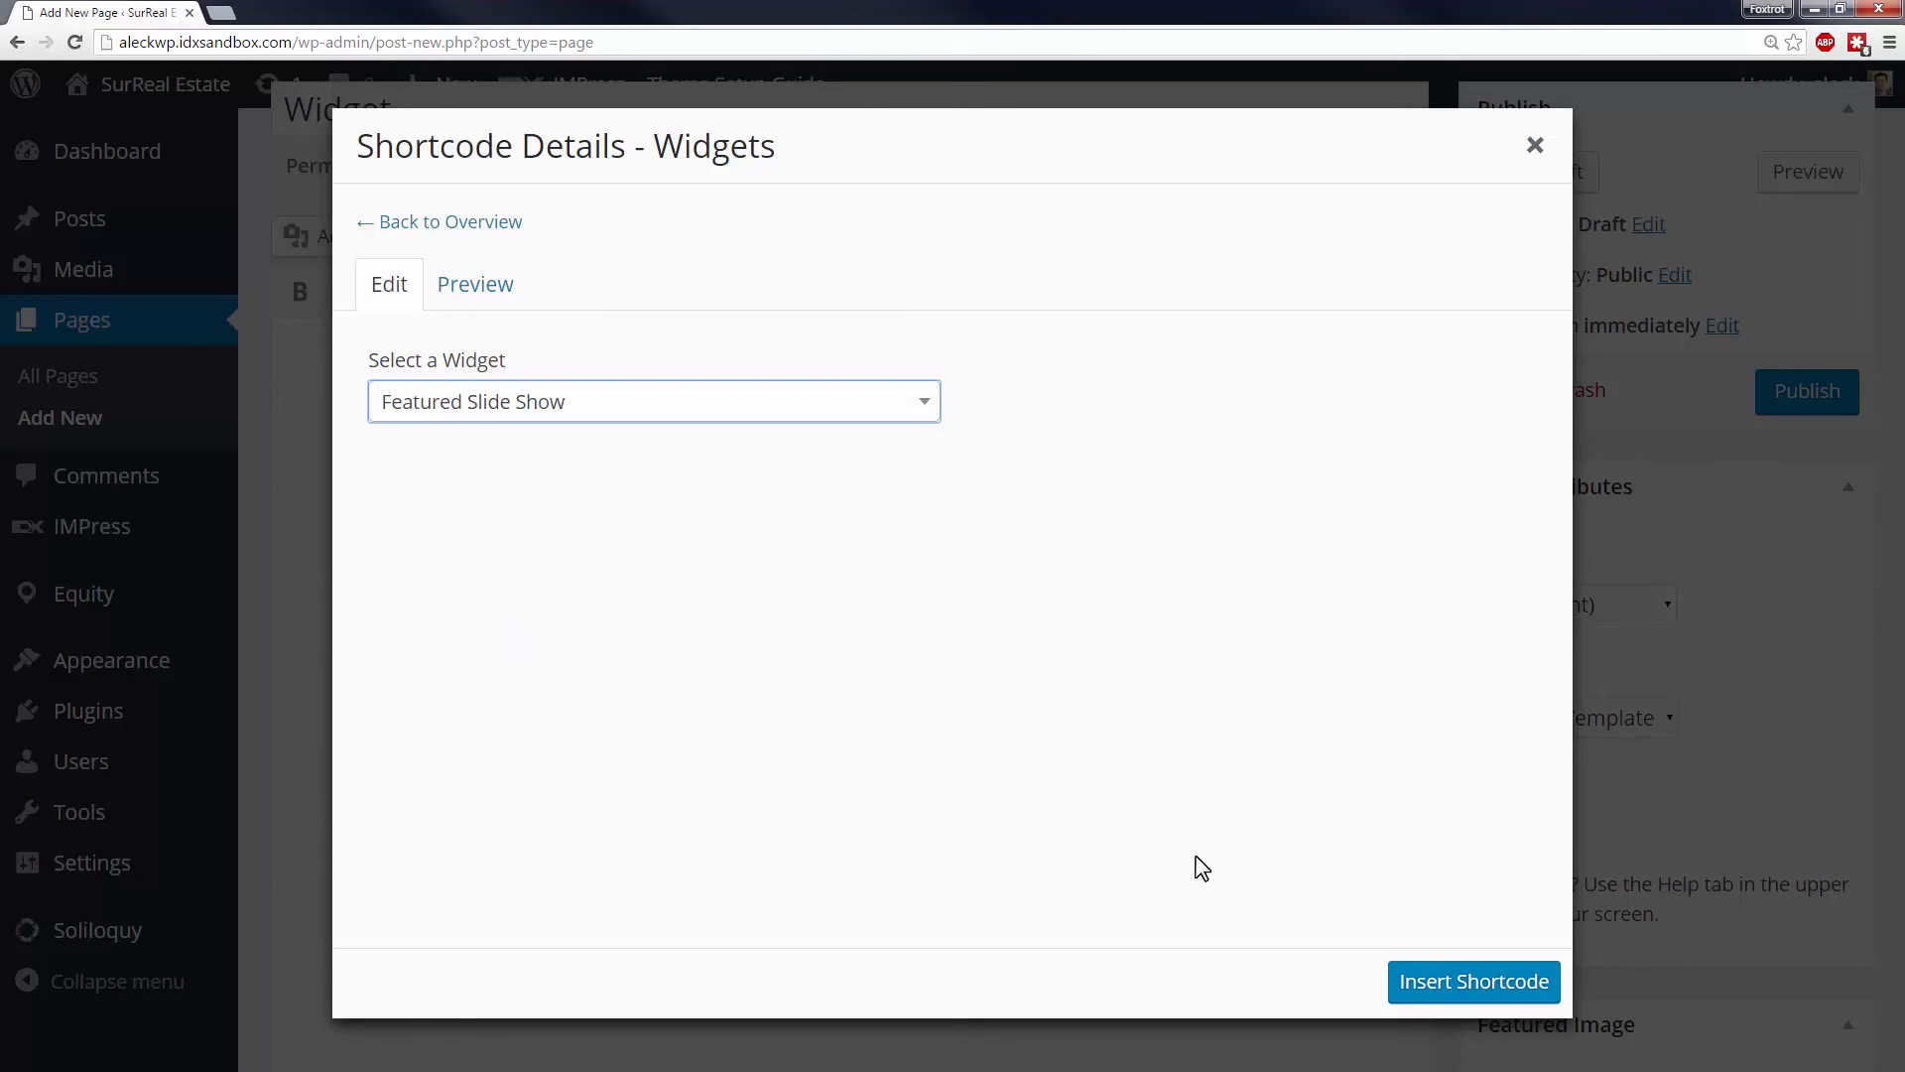
{"action": "left_click", "coordinate": [1472, 981]}
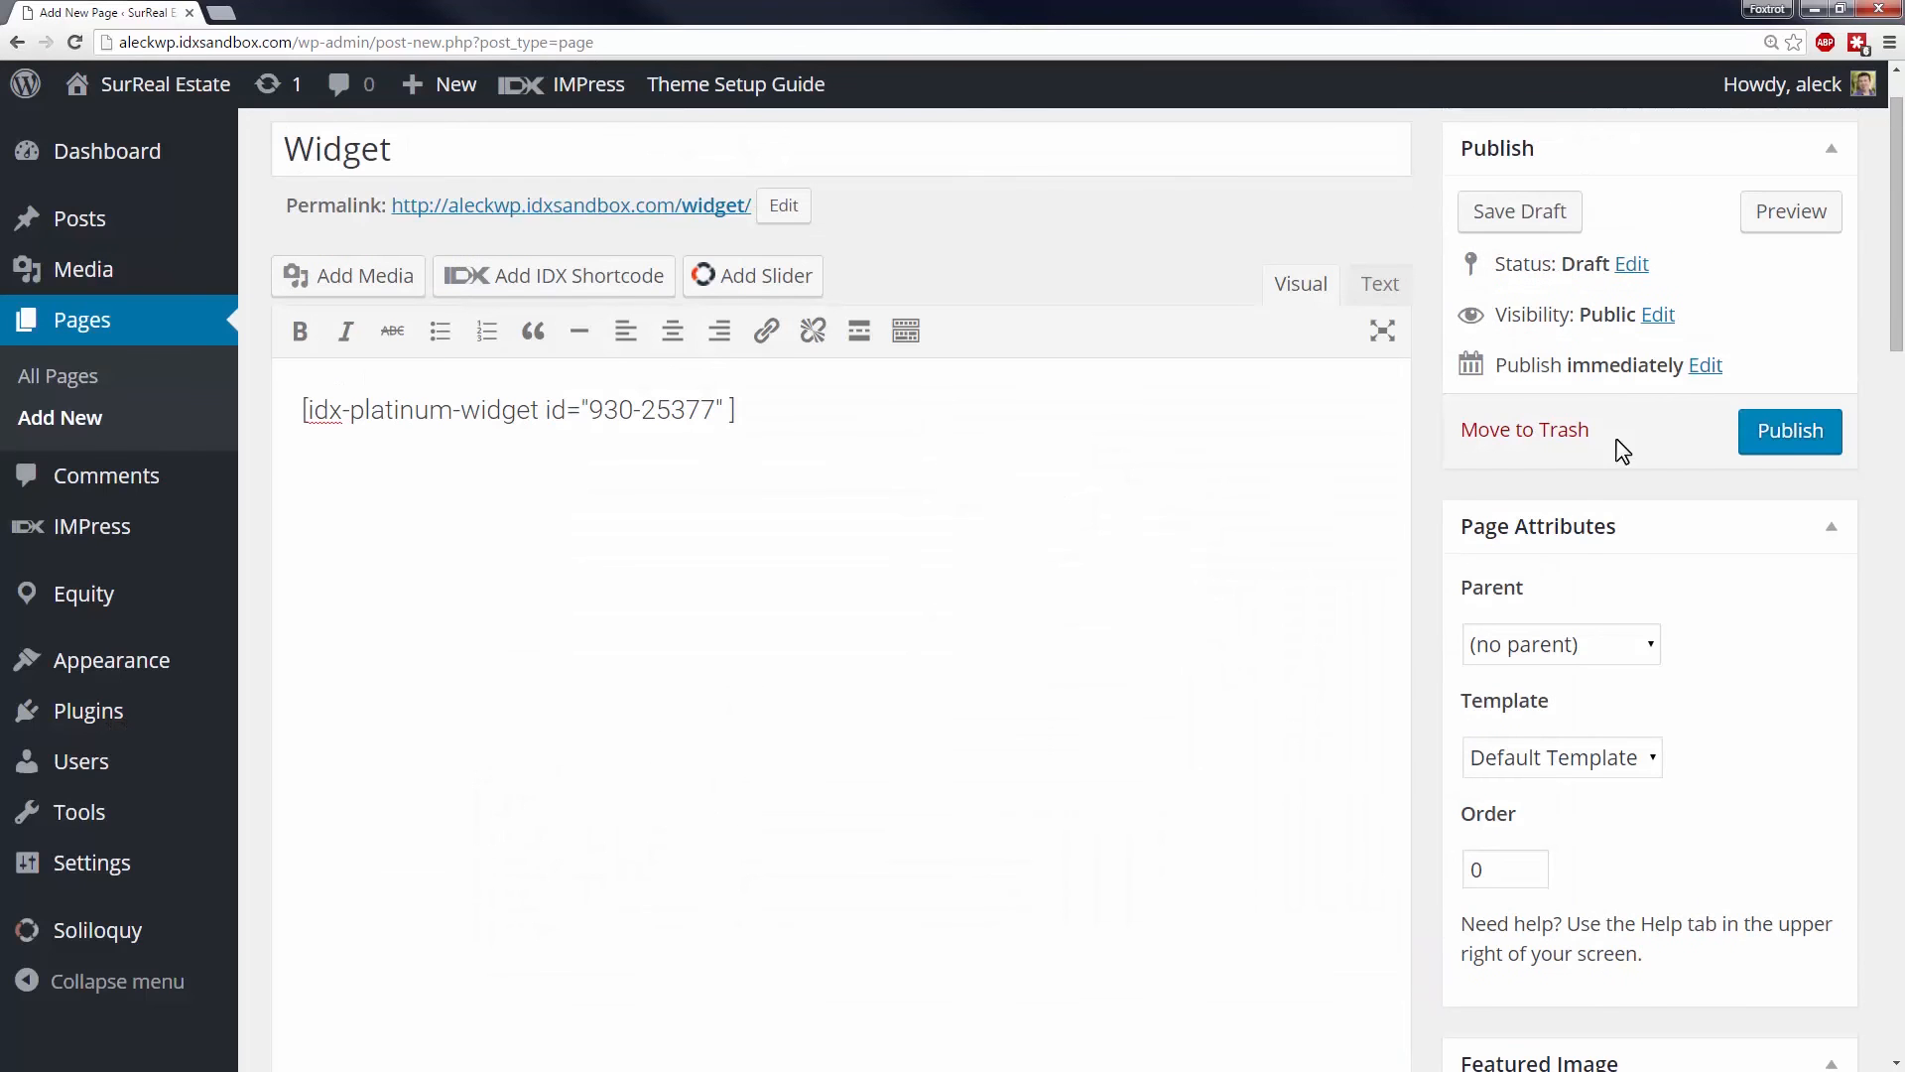
{"action": "left_click", "coordinate": [1789, 211]}
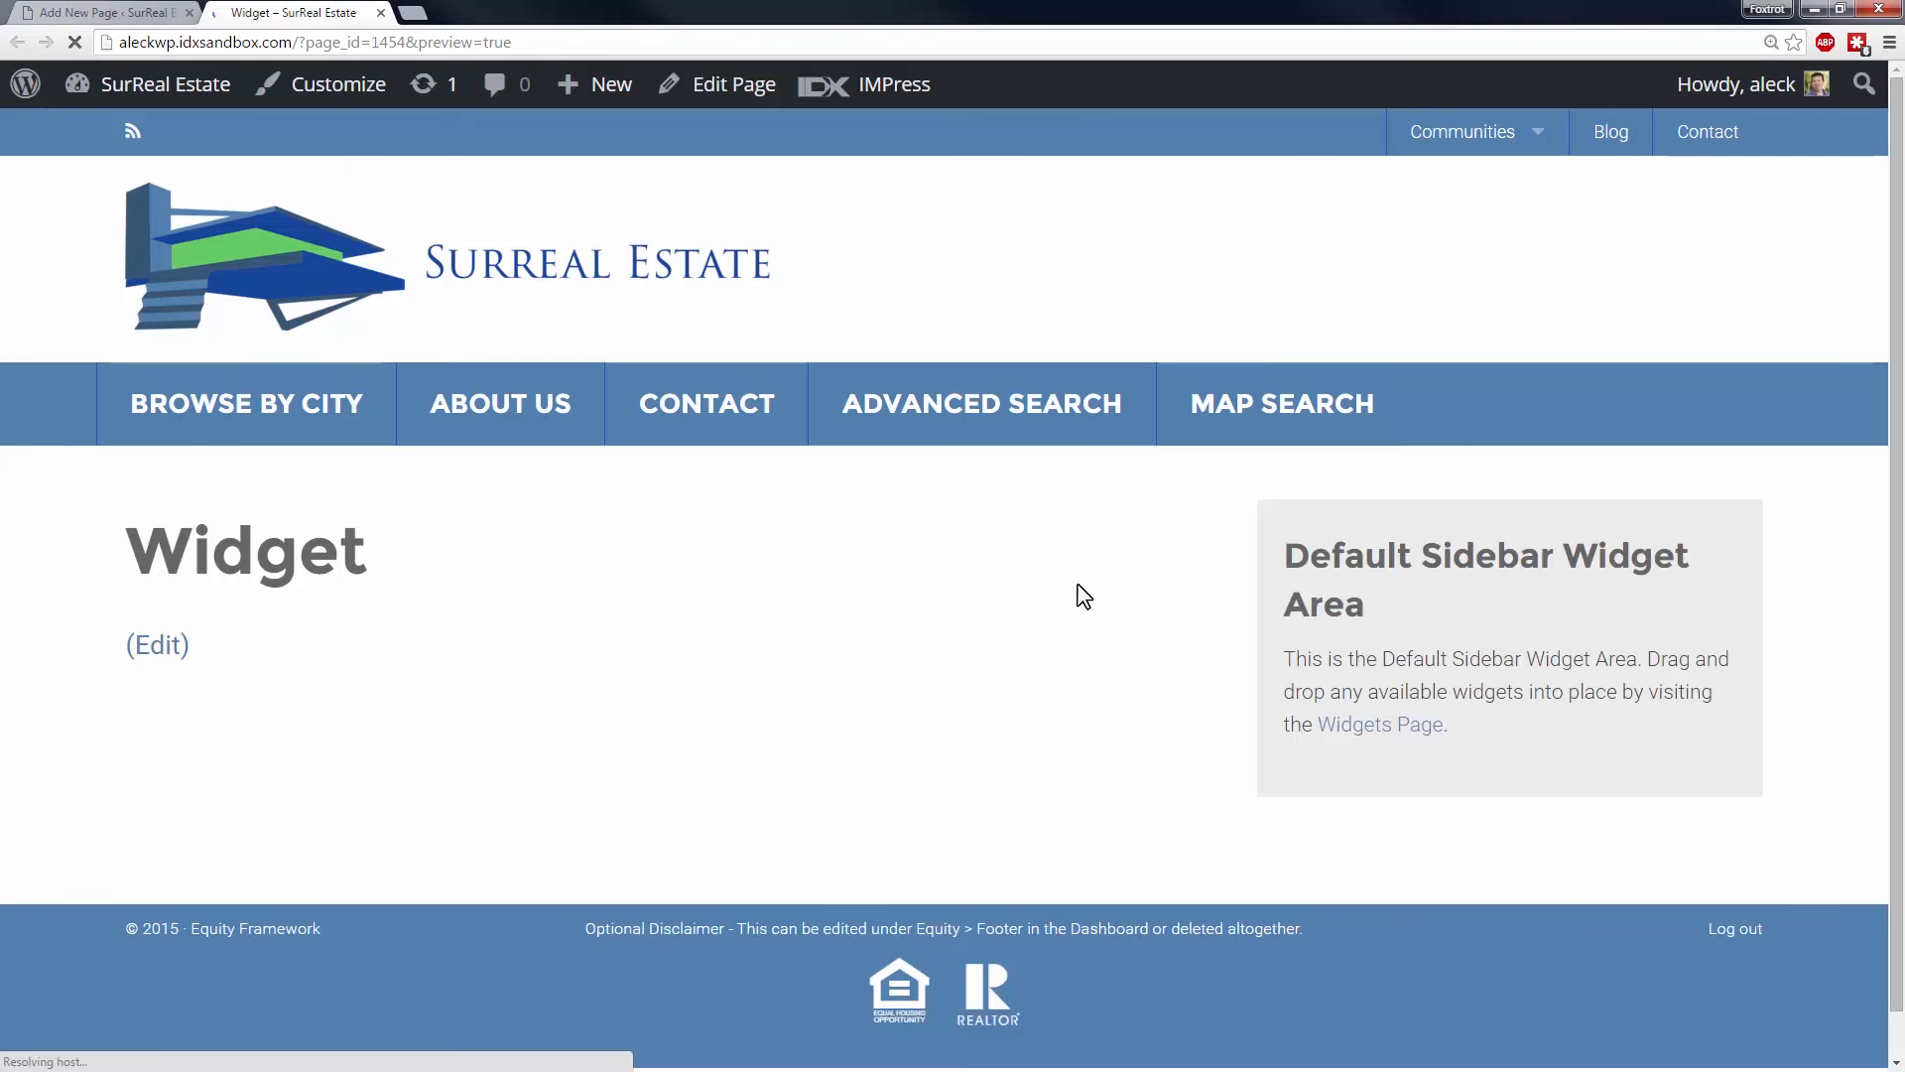